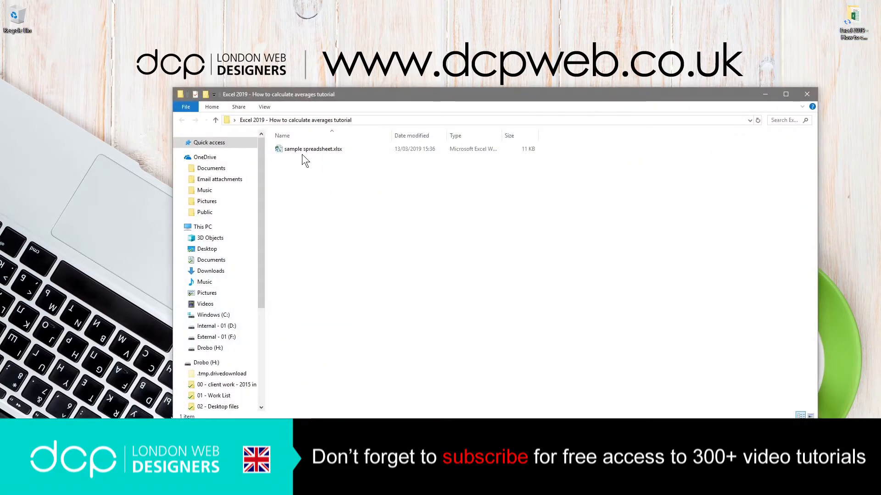
Step: Open sample spreadsheet.xlsx from File Explorer in Excel
double_click(312, 149)
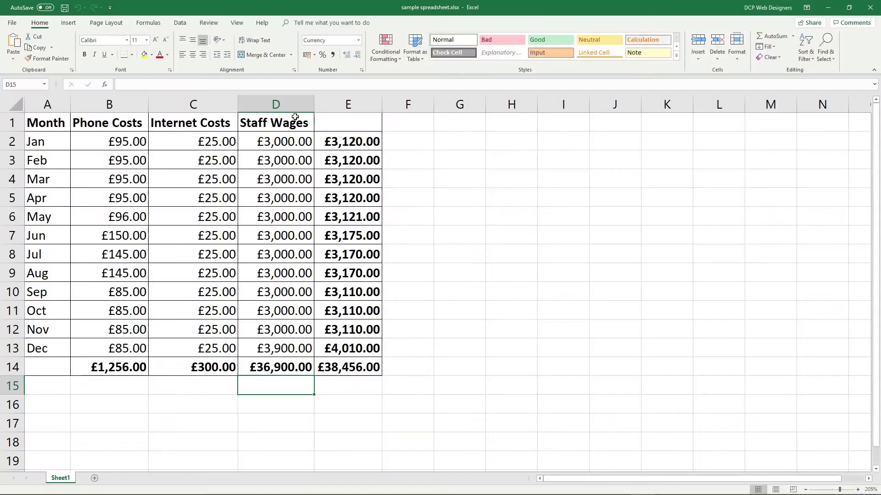
mouse_move(246, 200)
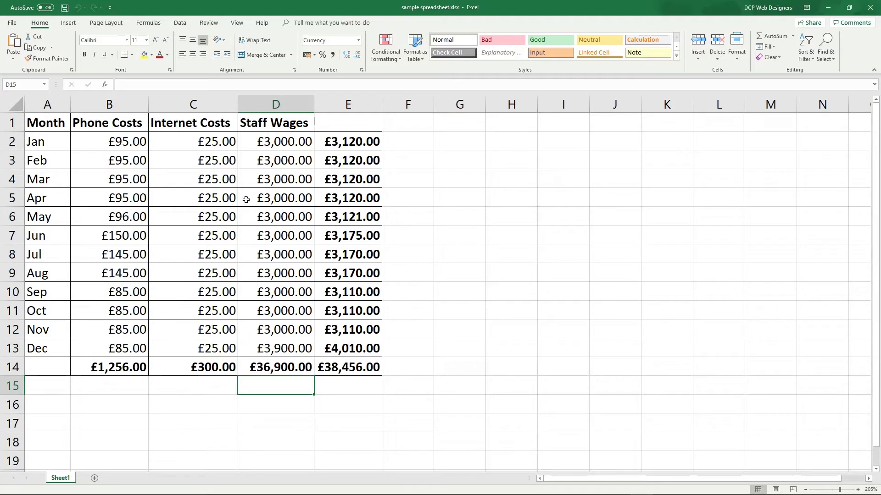
click(348, 141)
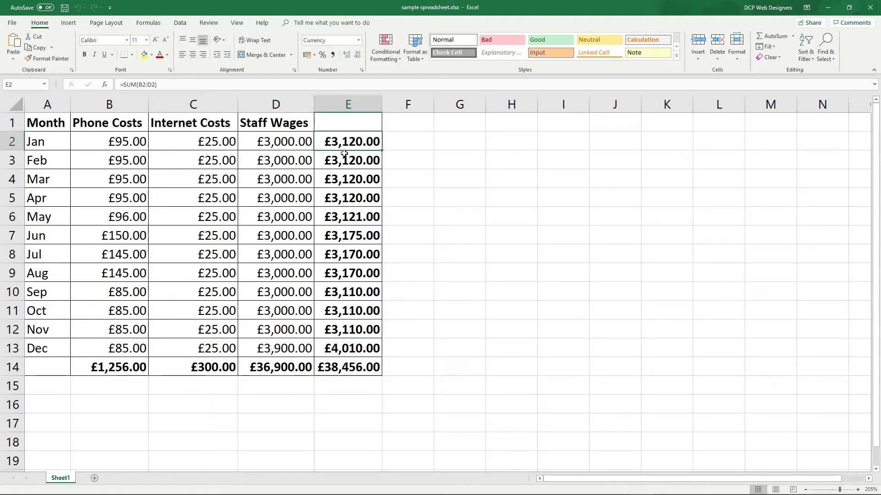
drag(347, 142, 347, 348)
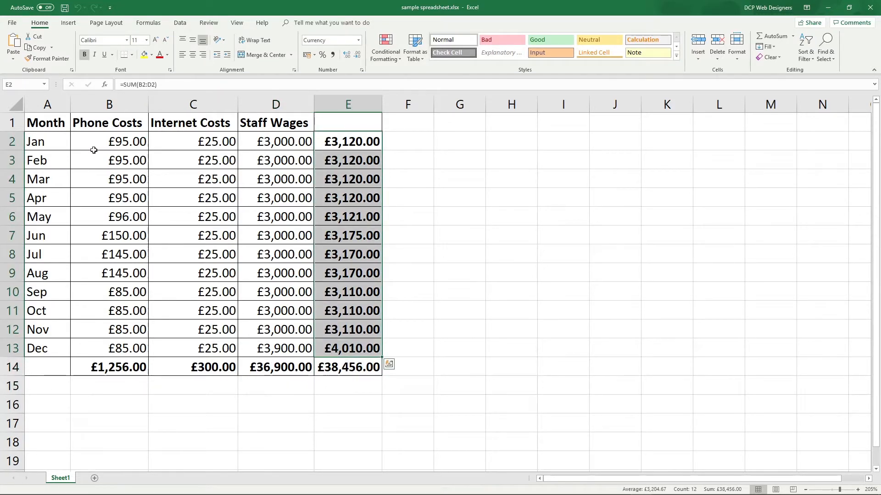
click(47, 122)
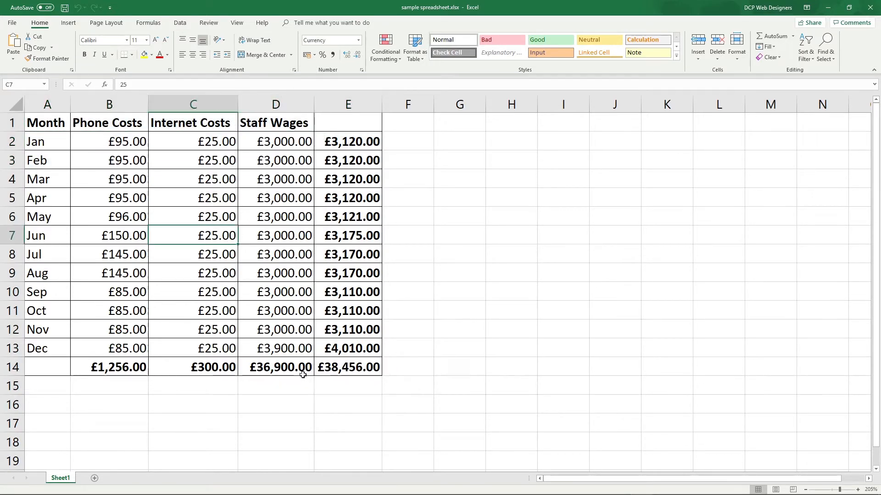
click(193, 367)
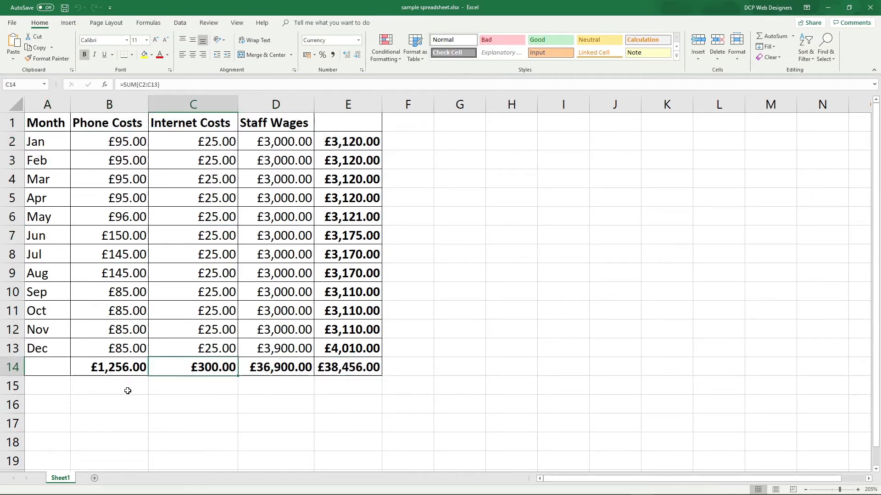
click(46, 387)
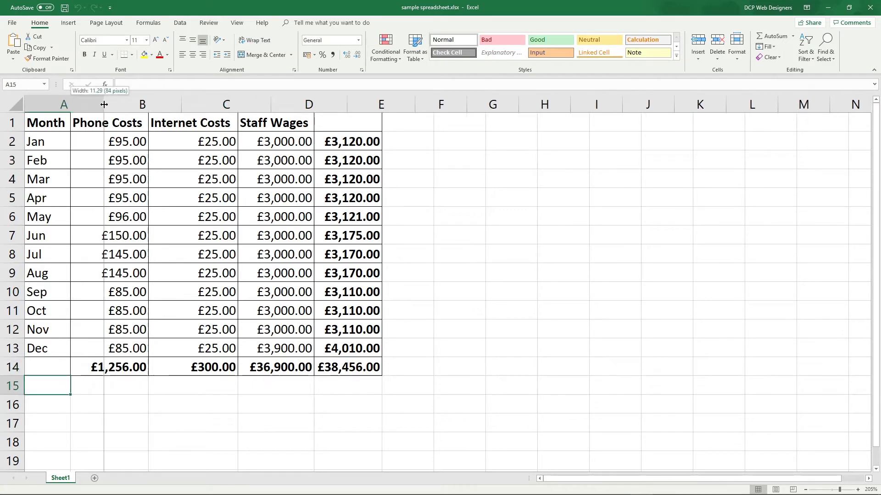
Step: Widen column A and add a bold 'Averages' label in A15 below the totals row
drag(71, 105, 104, 104)
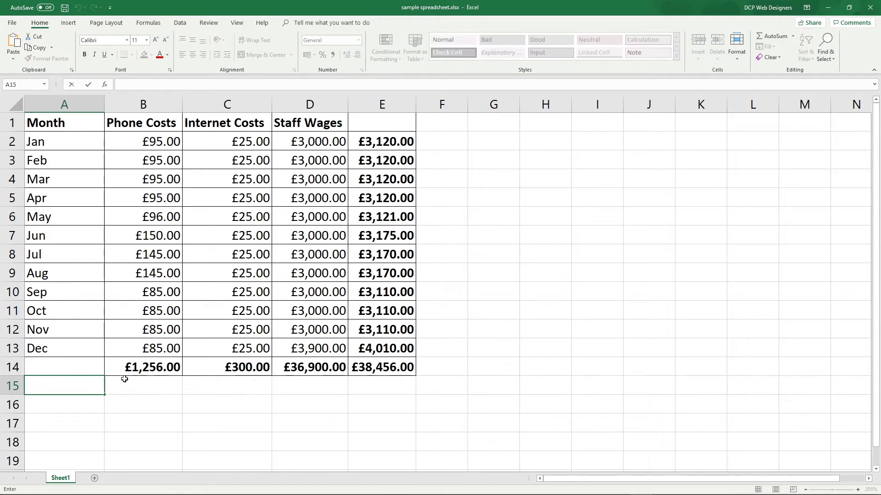
text(Averages)
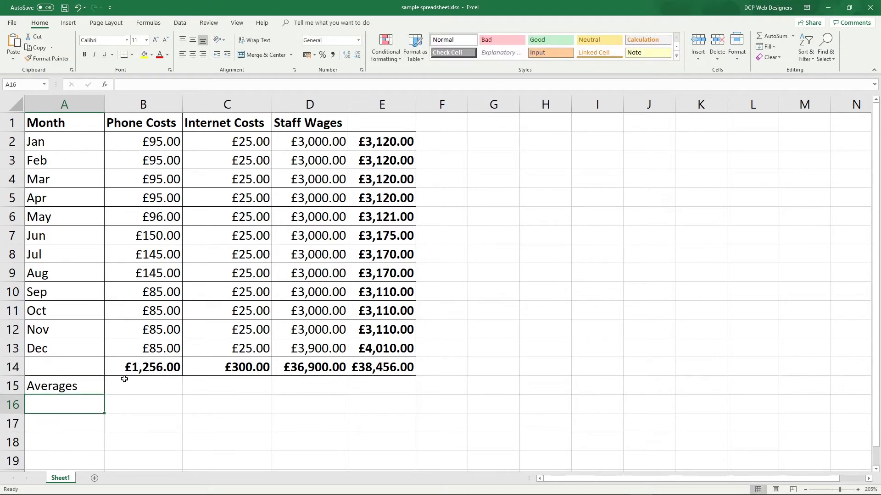
click(143, 386)
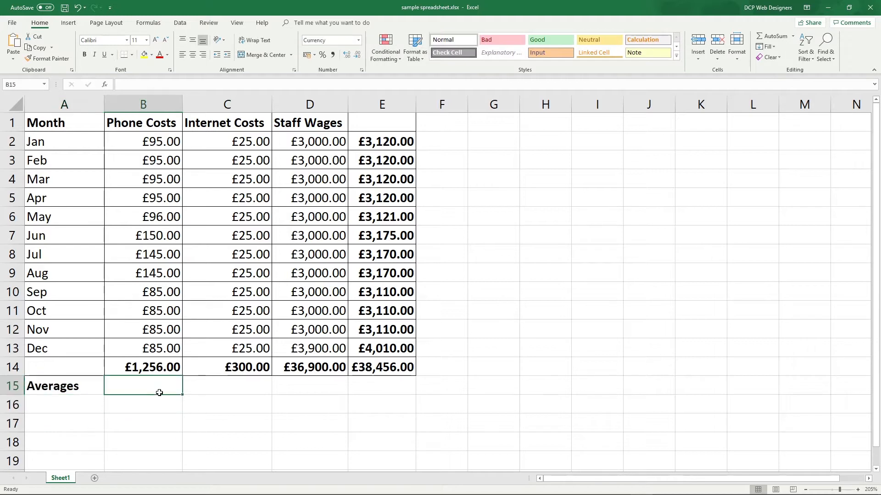
mouse_move(258, 331)
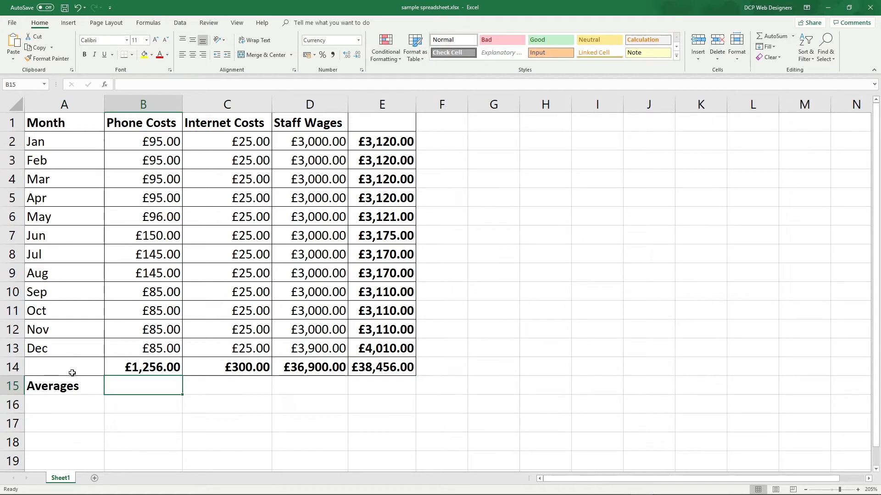
Step: Review the twelve monthly phone costs and the B14 total formula, then select B15 for the average
click(65, 349)
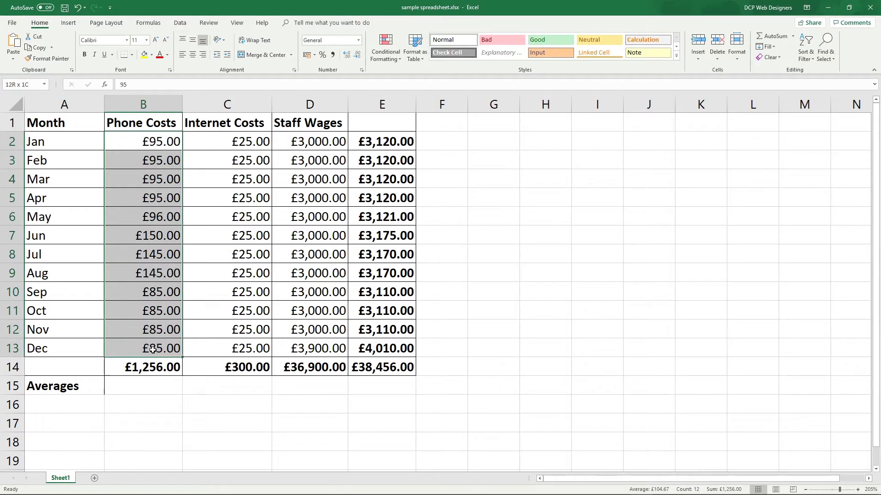
click(143, 142)
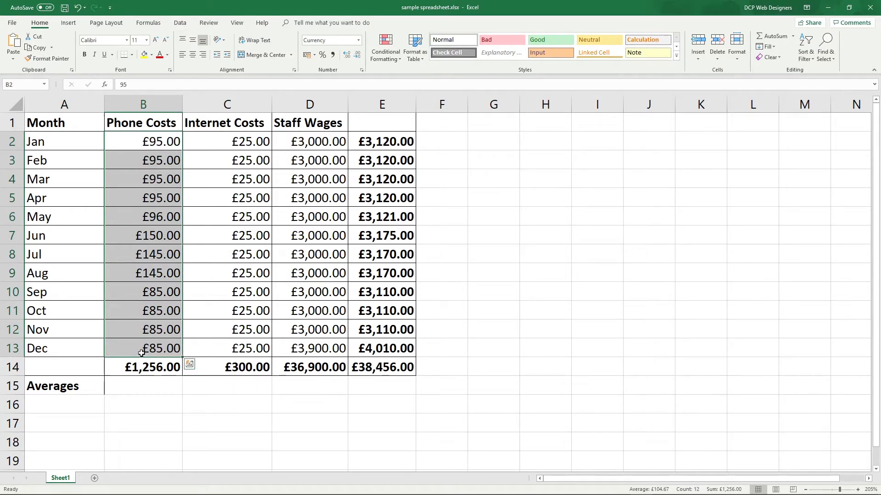
click(143, 367)
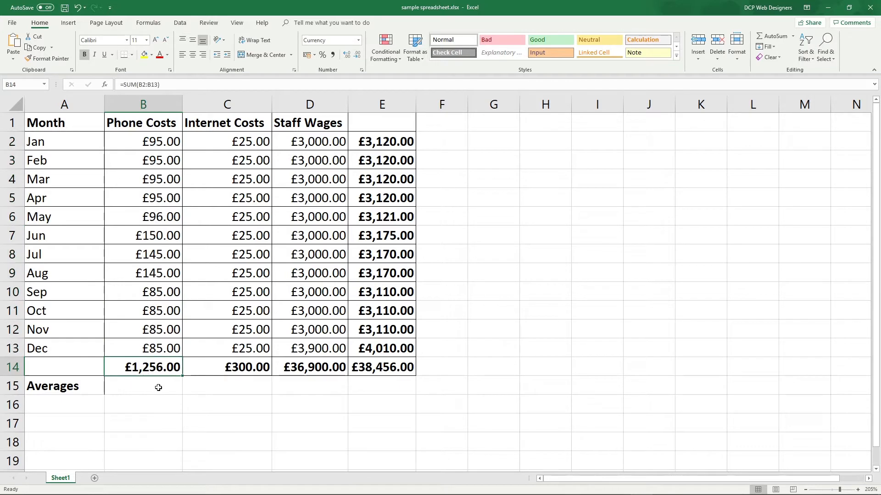
click(144, 386)
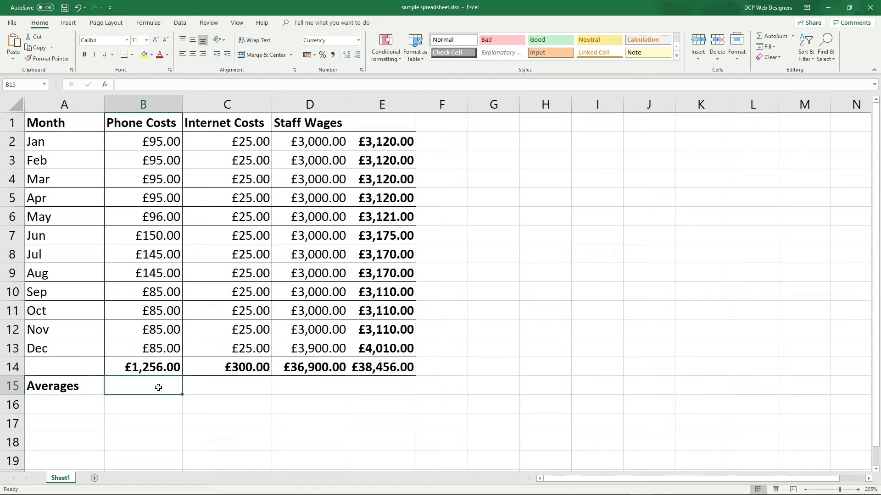
mouse_move(205, 418)
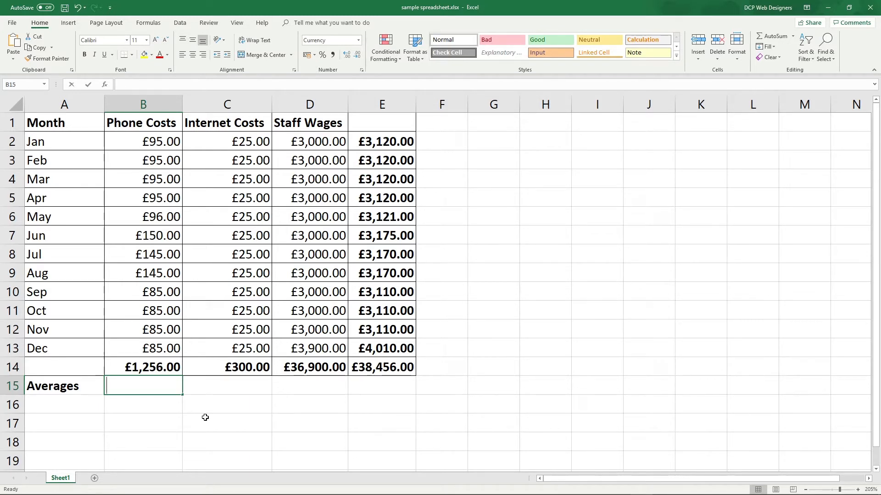
Step: Enter =B14/12 in B15 to get the £104.67 average phone cost
text(=)
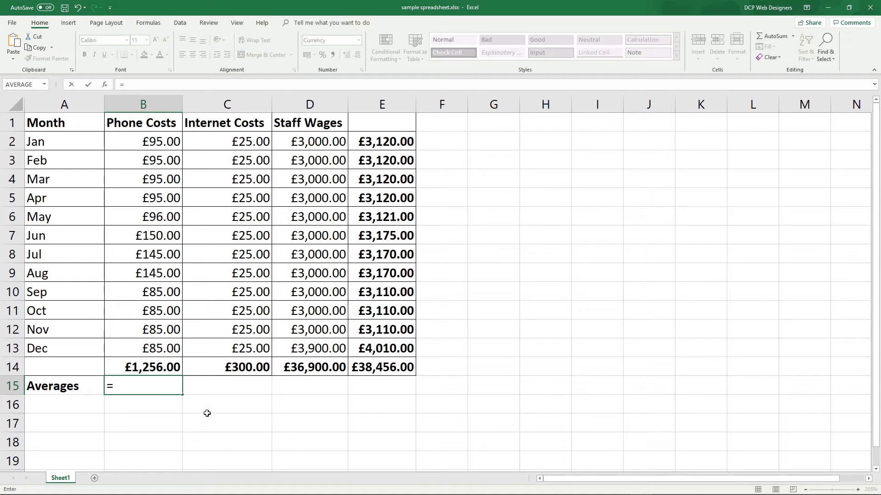
click(144, 367)
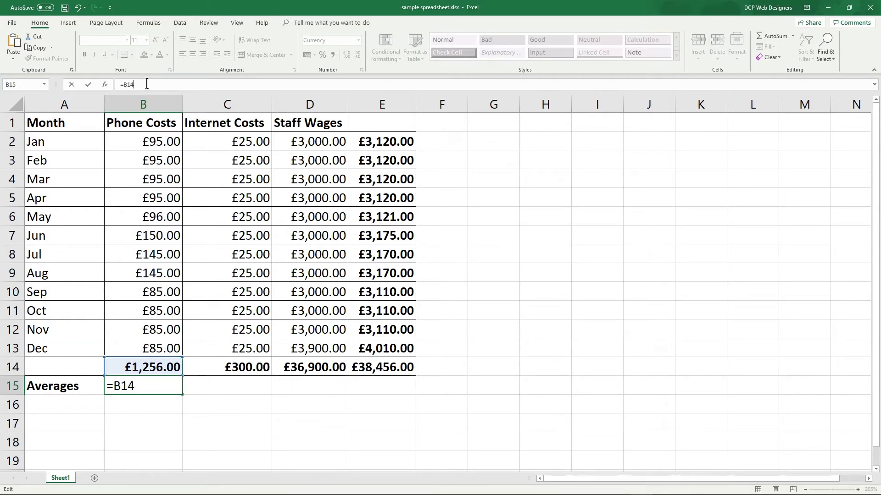
text(/12)
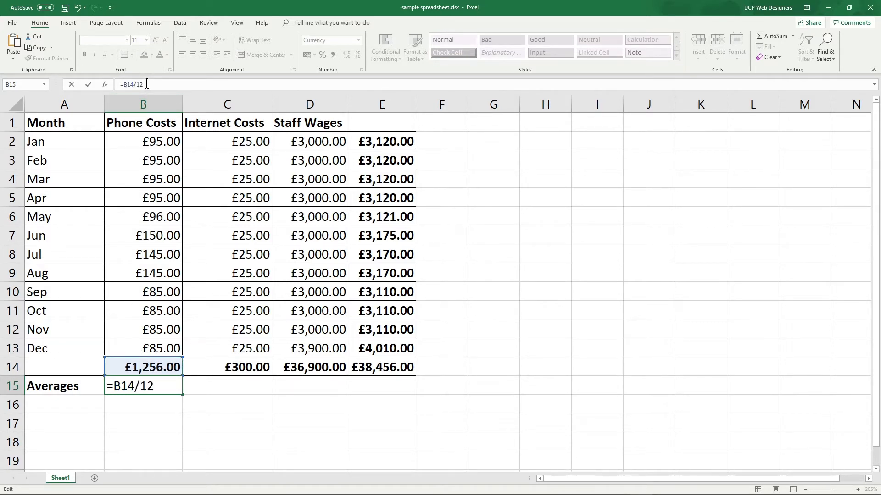
key(Return)
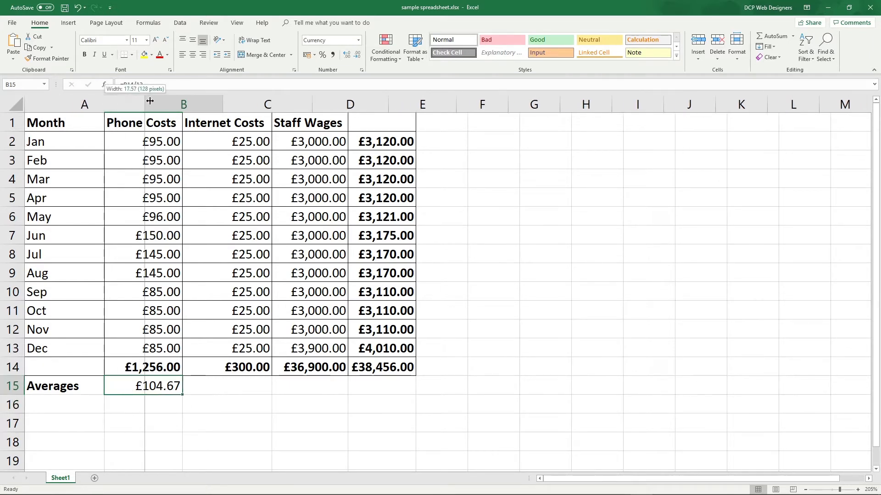
Step: Rename A15 to 'Averages Manual', label A16 'Averages Auto' and select B16 for the automatic average
double_click(51, 386)
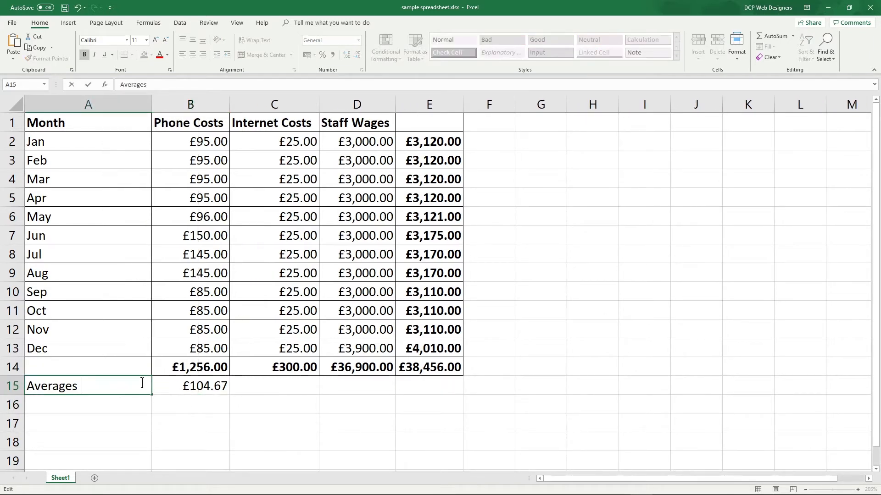
text(Manual)
click(88, 405)
text(Averages Auto)
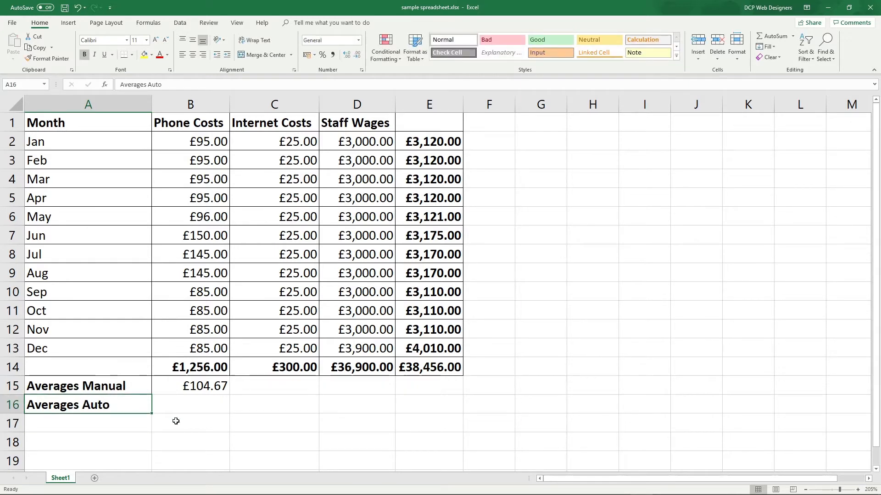
mouse_move(200, 385)
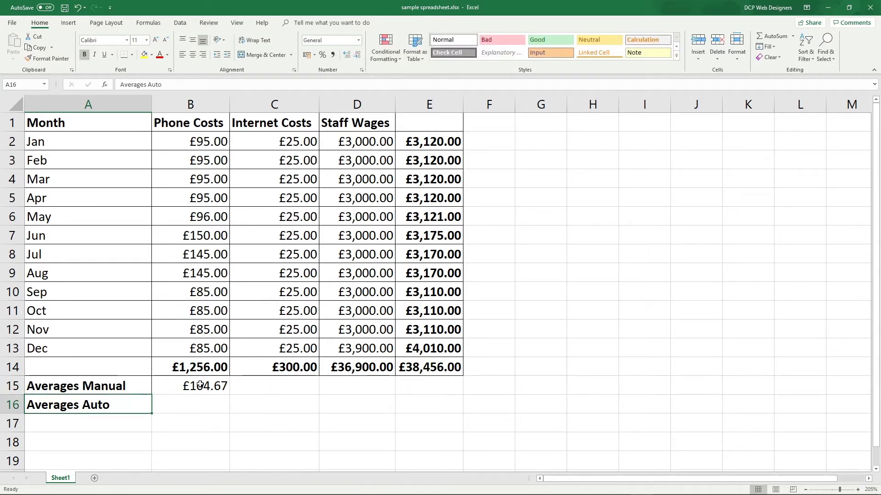
click(190, 386)
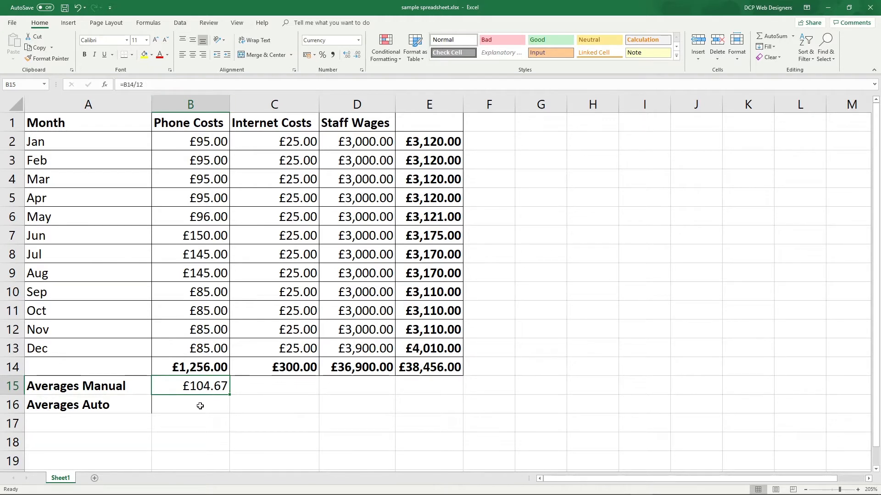
click(189, 404)
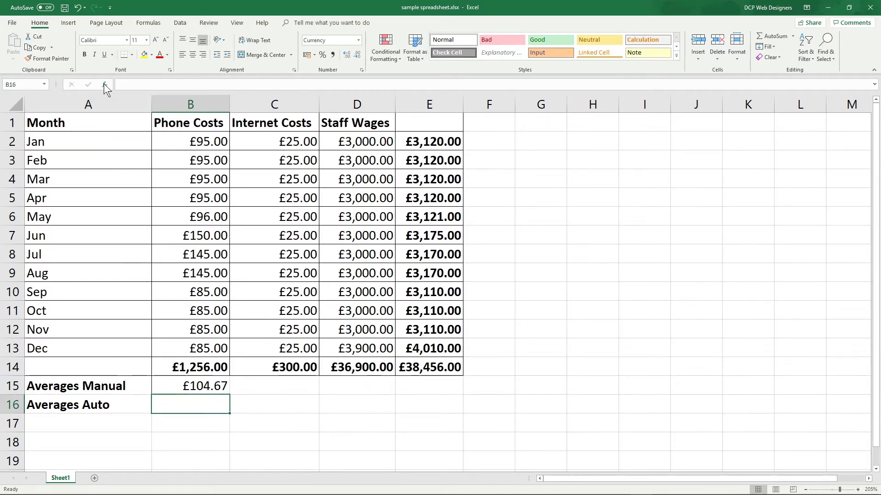
Step: Insert an AVERAGE function over B2:B13 in B16, giving £104.67 to match the manual figure
click(106, 85)
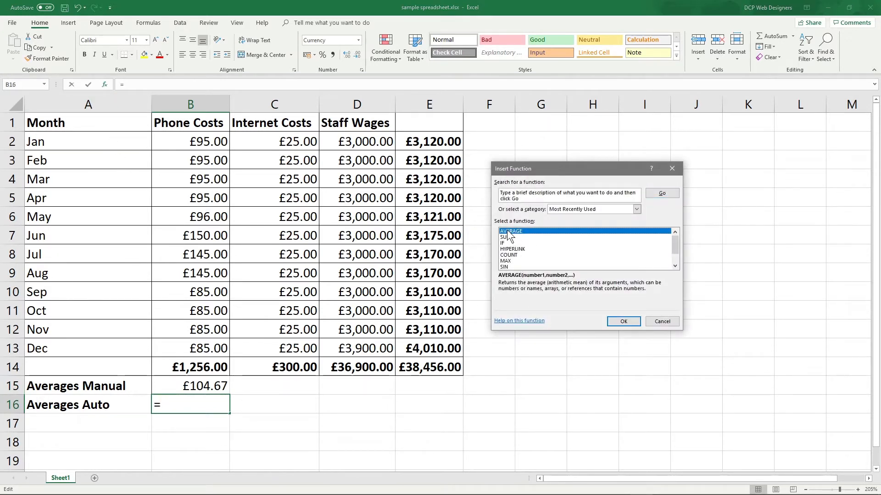
click(503, 242)
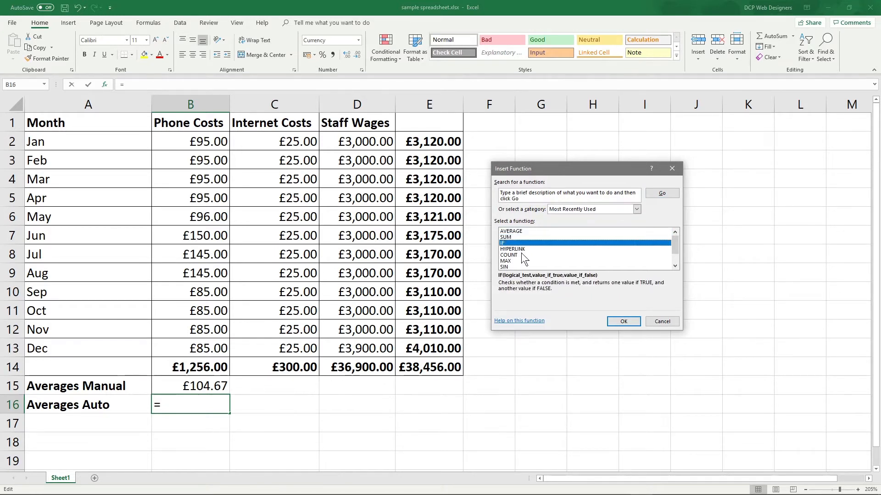
scroll(down, 3)
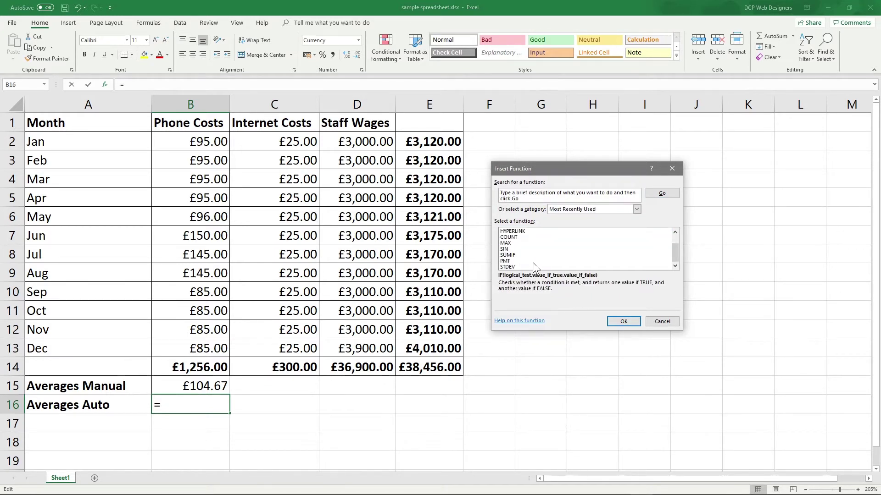
click(511, 231)
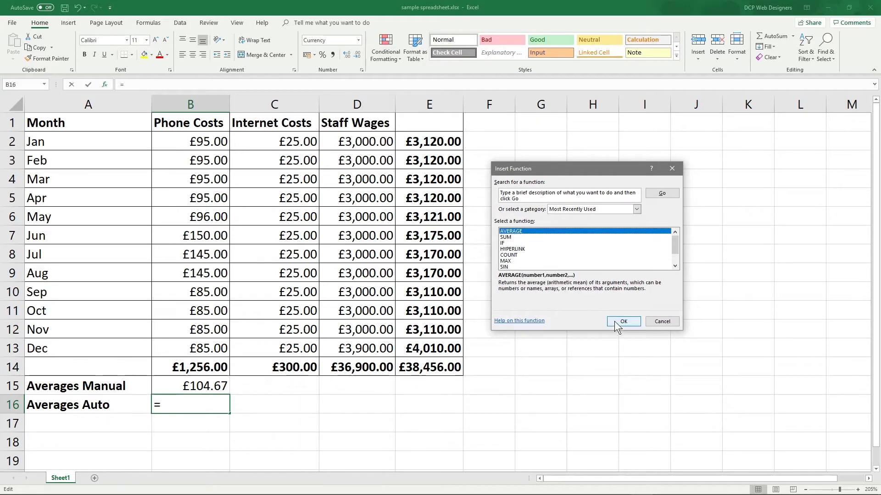
click(622, 321)
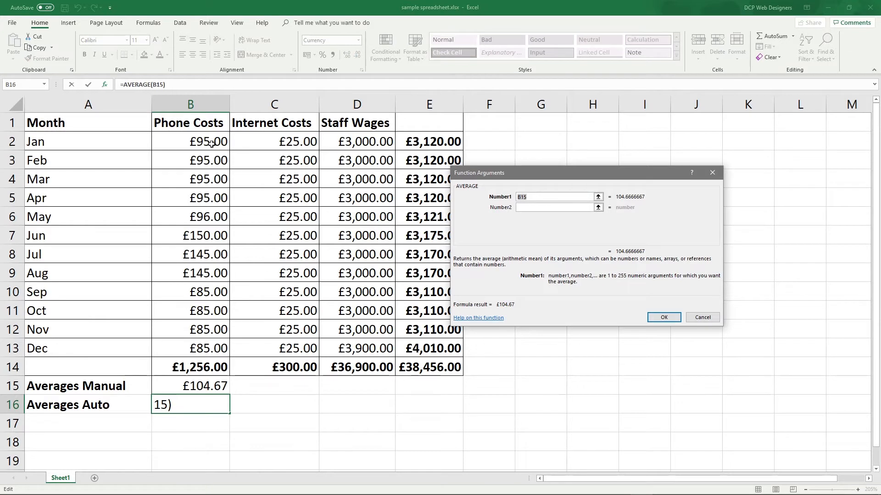
click(190, 142)
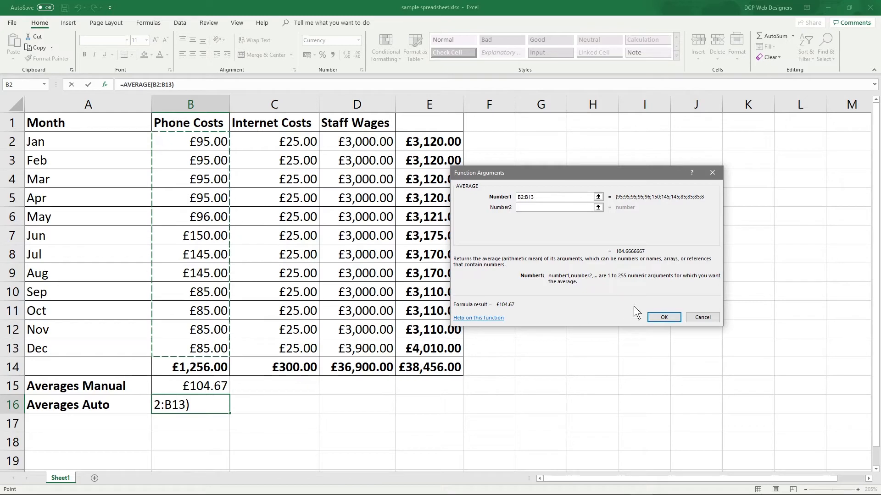
click(664, 317)
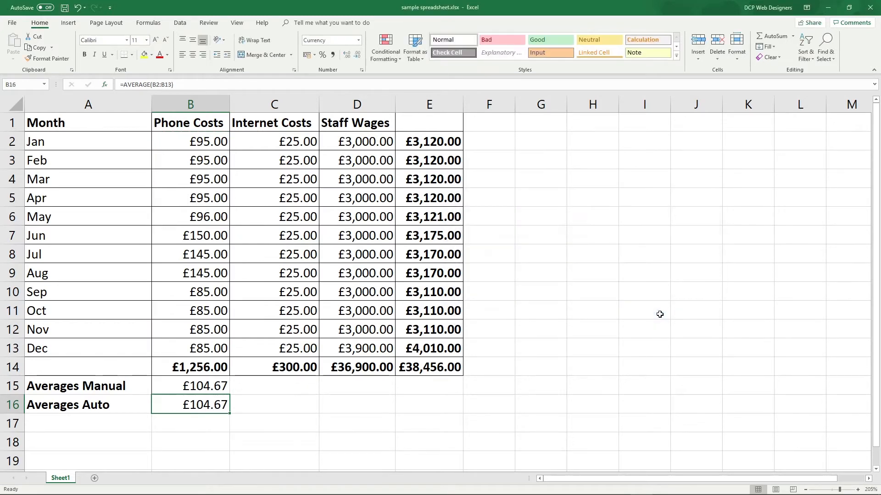
mouse_move(209, 405)
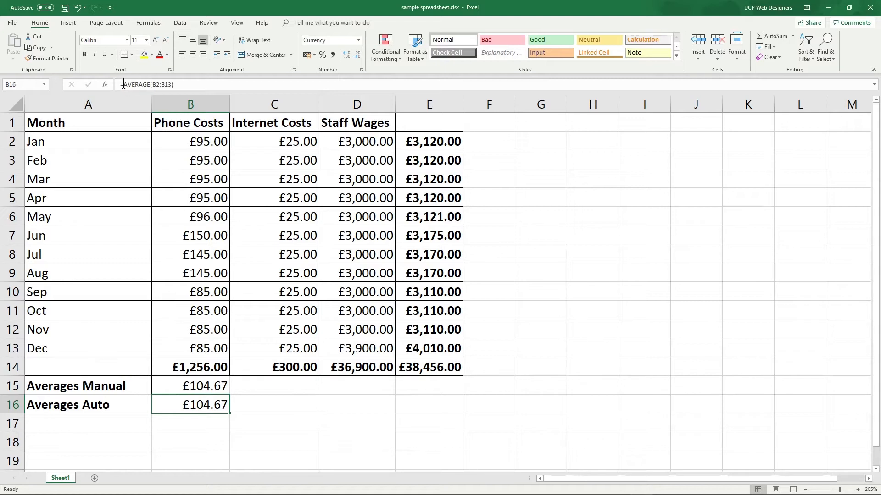
click(190, 387)
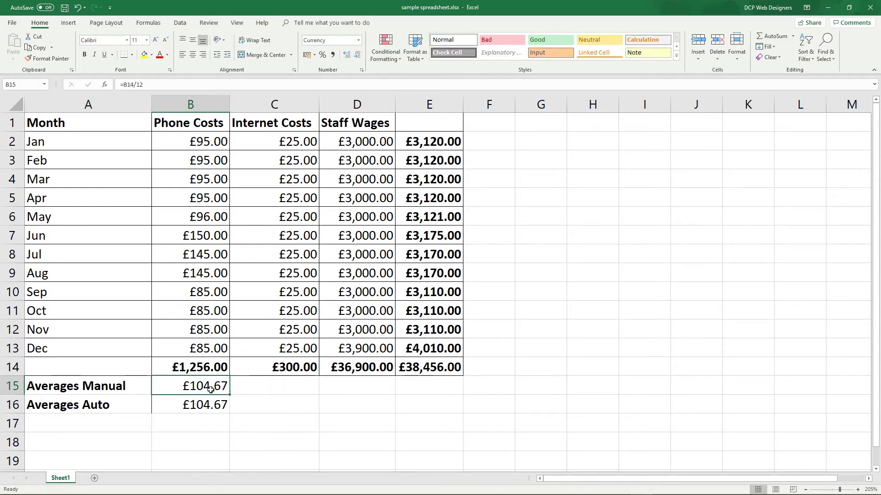
click(190, 404)
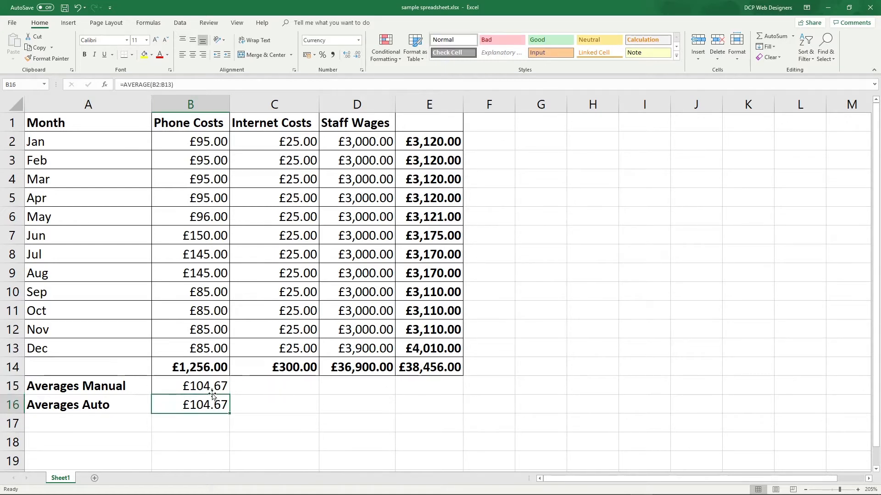
click(191, 386)
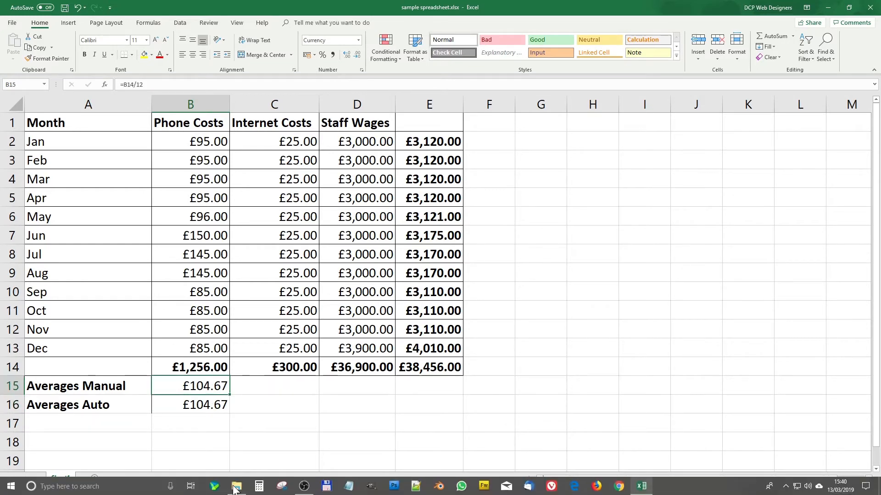
Step: In Calculator, work out 1256 ÷ 12 = 104.6666666666667 to confirm the phone-cost average
click(236, 486)
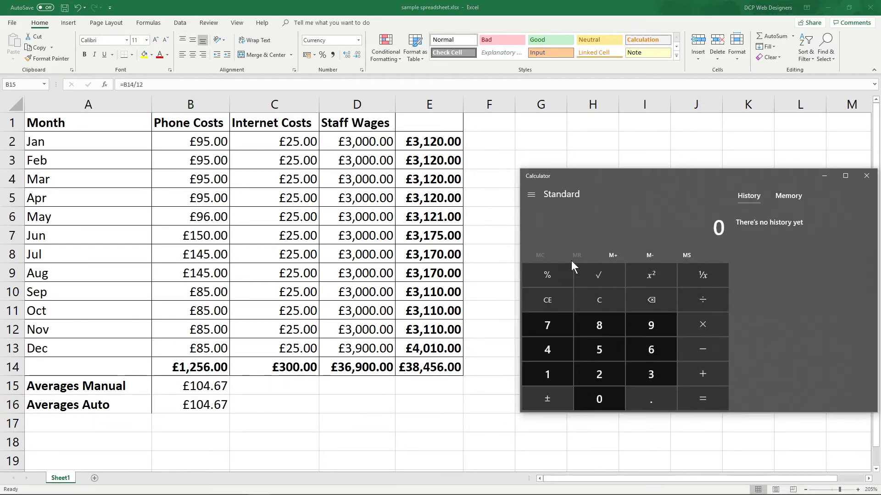
mouse_move(202, 374)
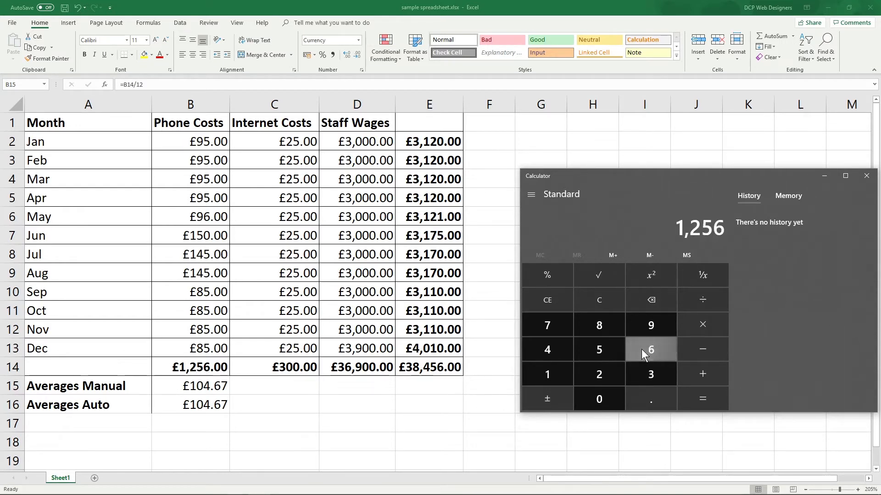
mouse_move(702, 299)
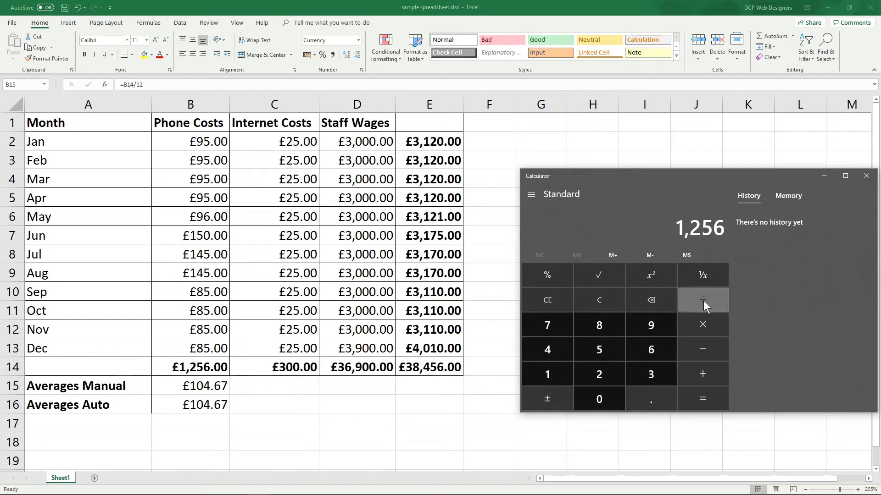
click(702, 299)
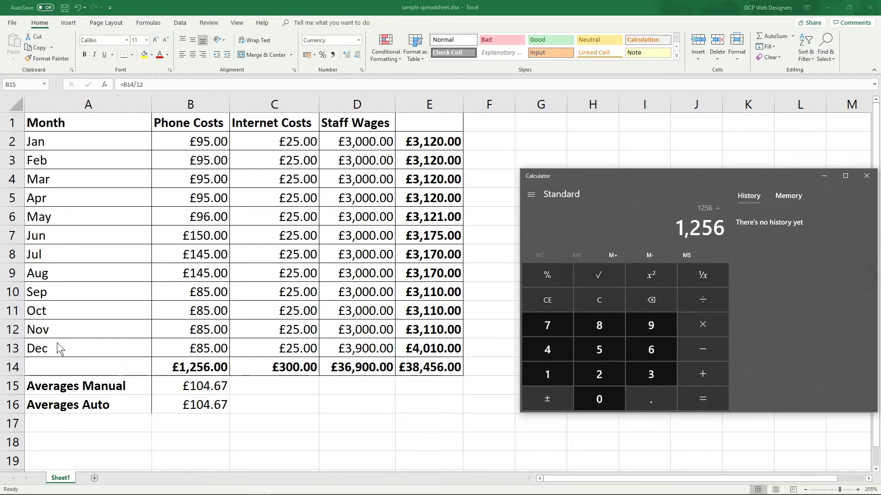
click(547, 374)
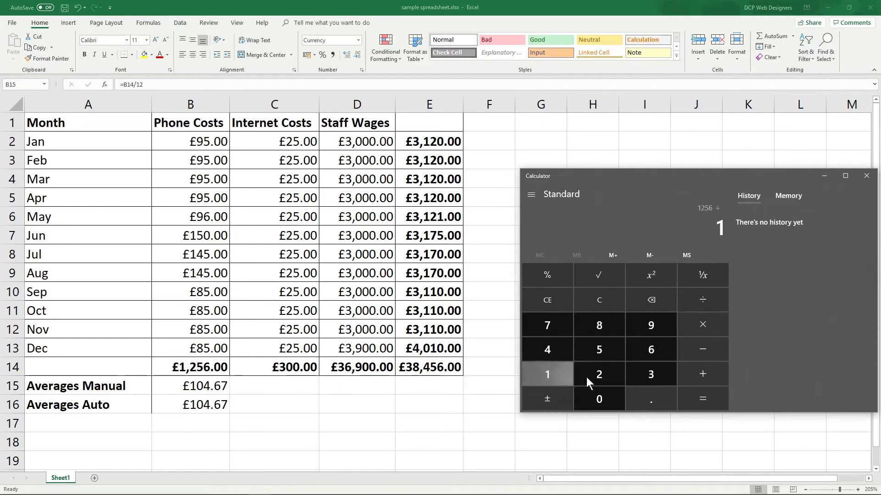
click(702, 399)
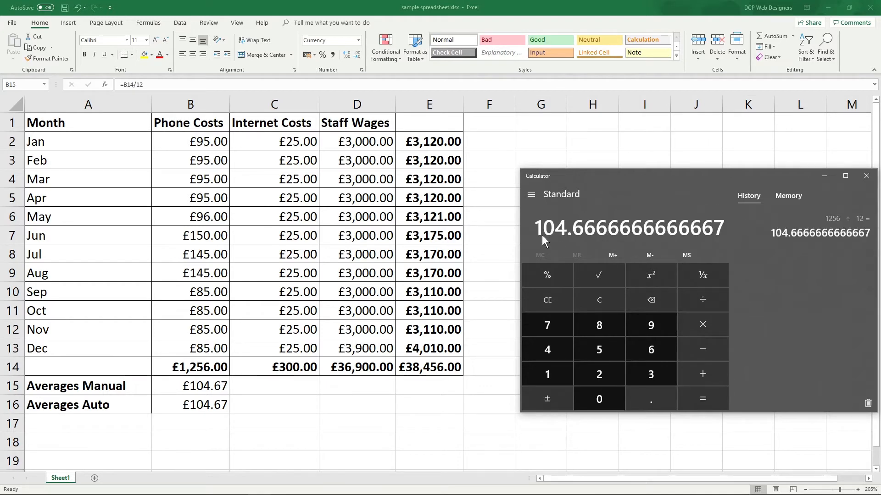
mouse_move(617, 237)
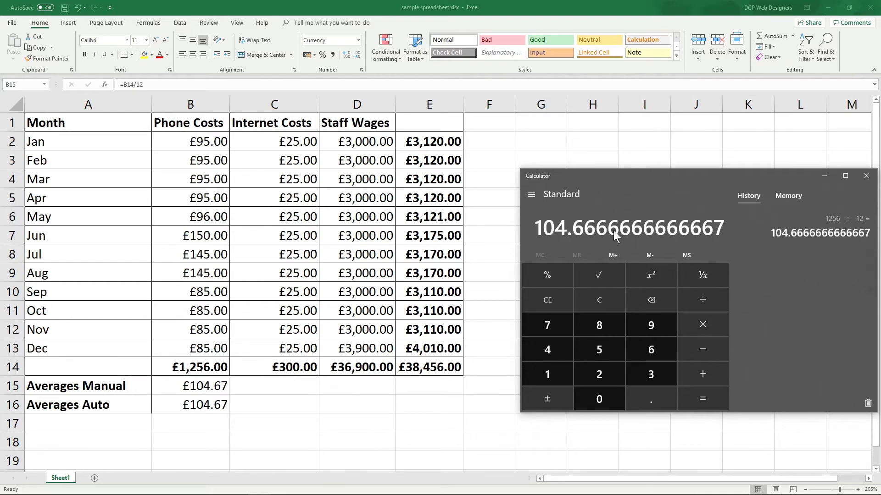
mouse_move(477, 359)
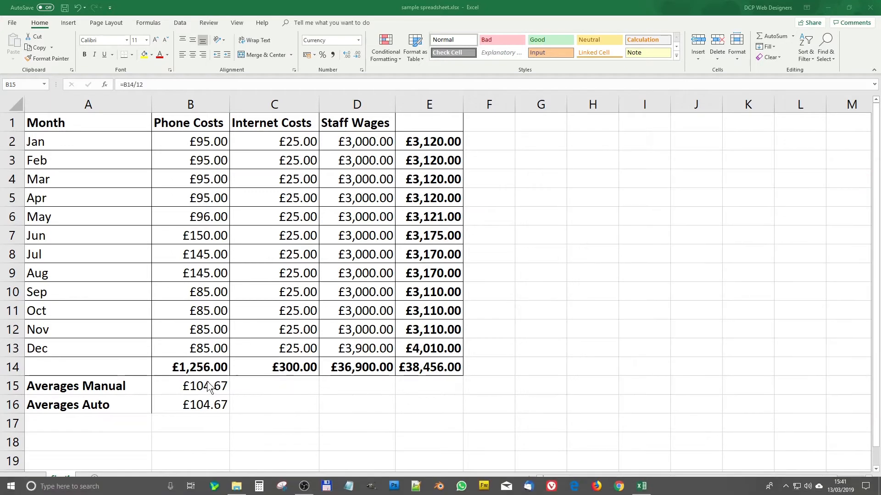
mouse_move(272, 390)
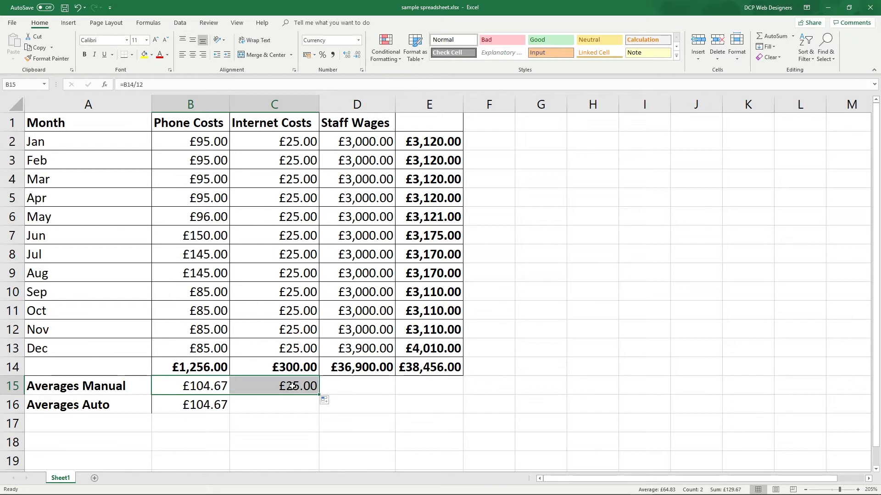
Step: Copy both average formulas across to Internet Costs (£25.00) and Staff Wages (£3,075.00) and check them
click(275, 387)
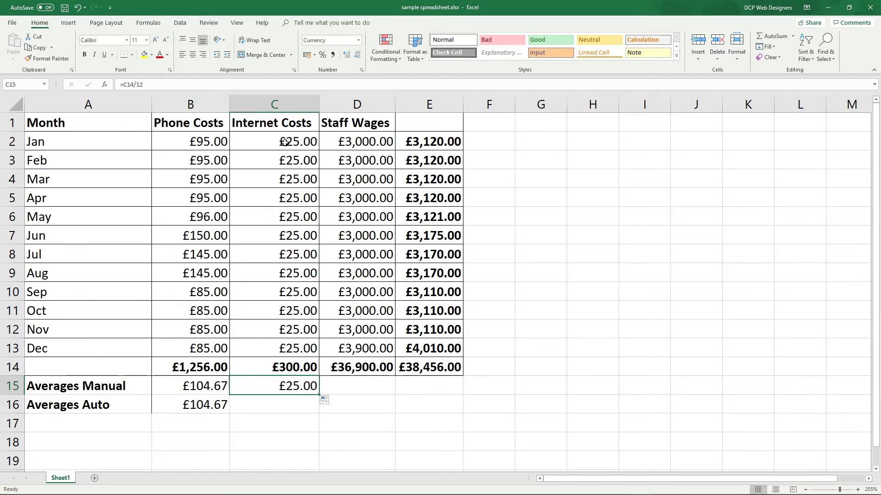
mouse_move(286, 359)
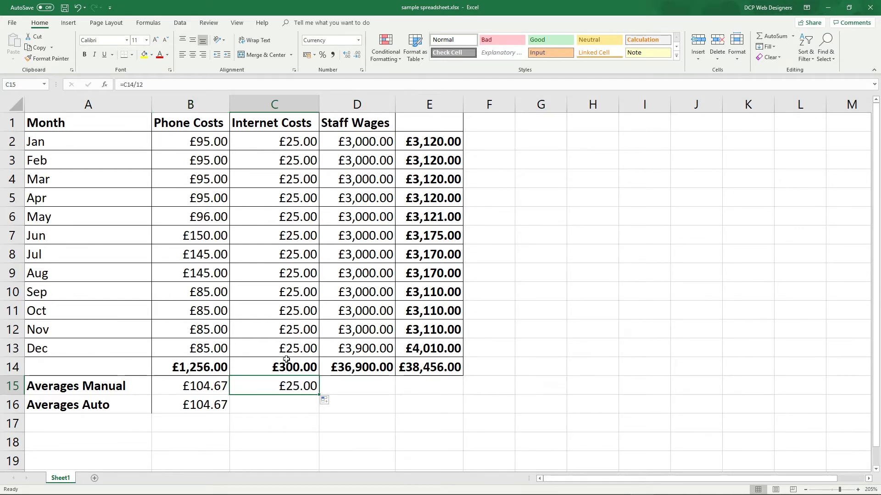
mouse_move(287, 367)
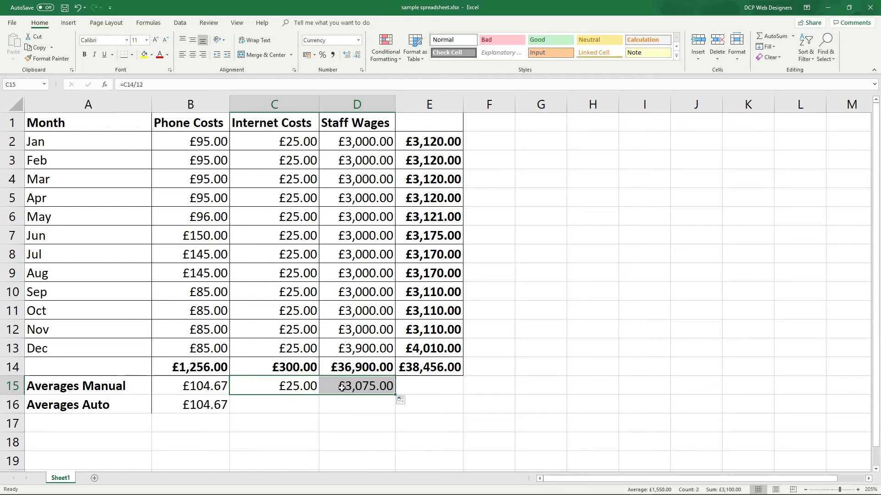
click(190, 404)
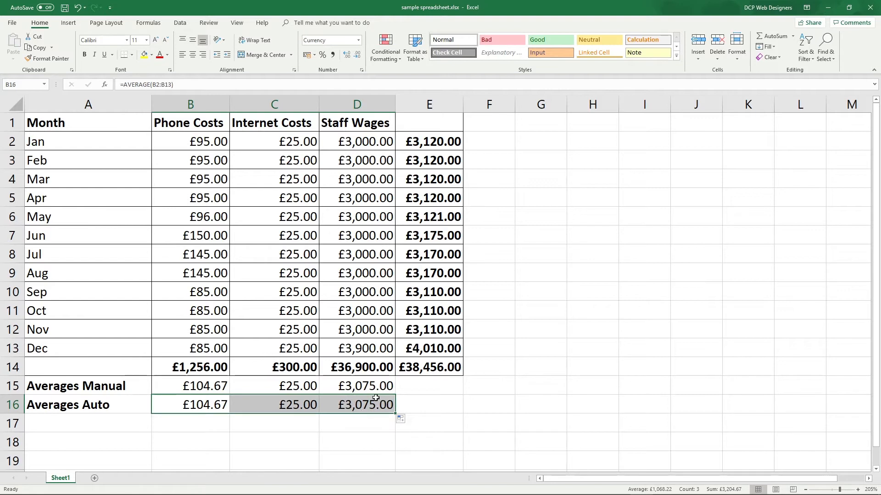
click(356, 405)
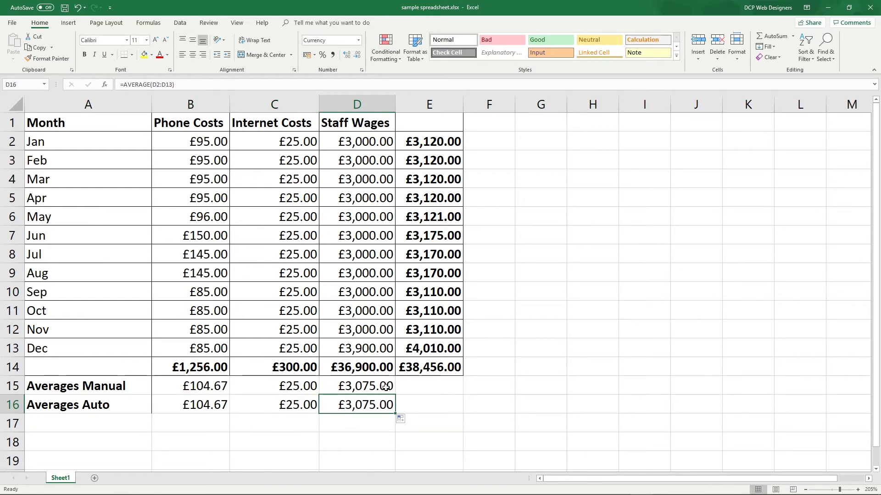
click(357, 386)
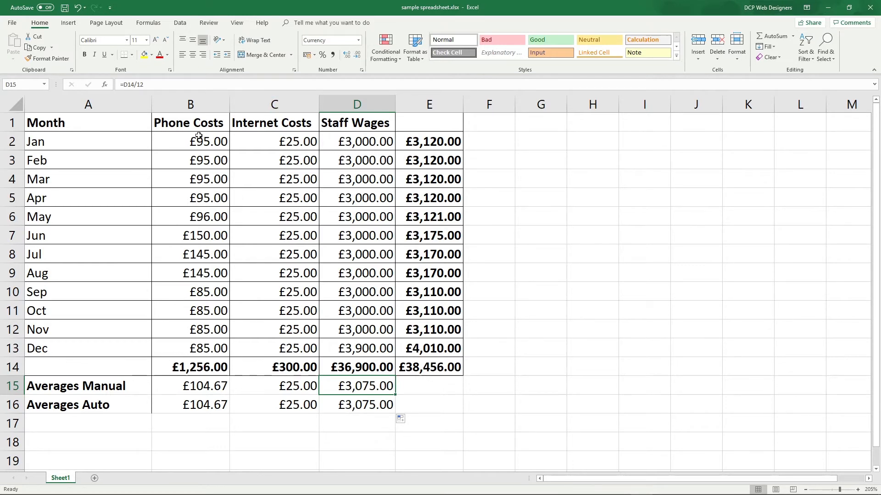
click(429, 122)
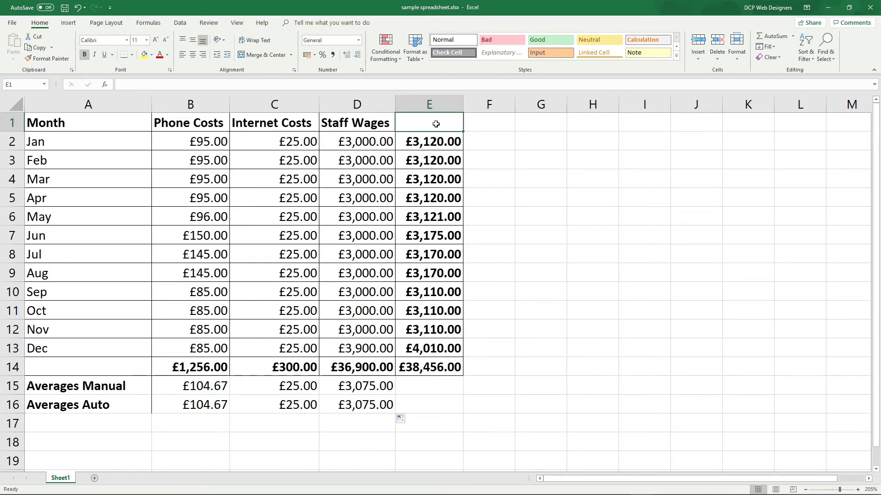
click(430, 141)
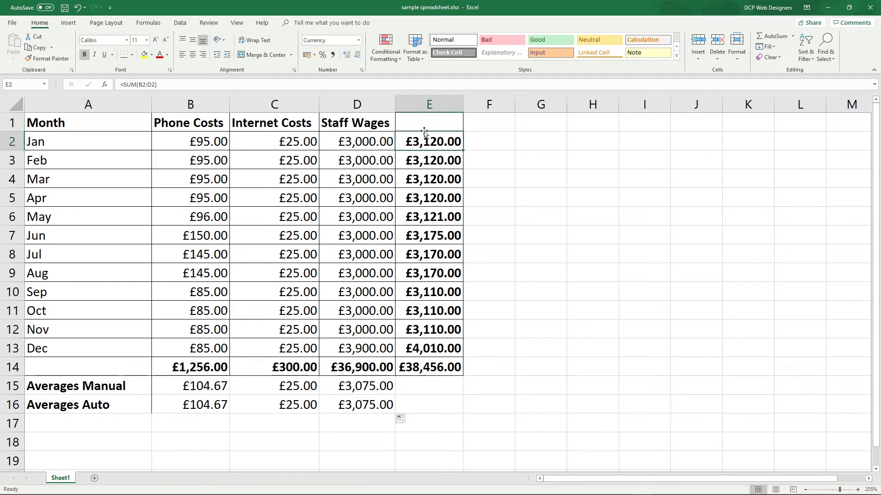
text(Total Per Month)
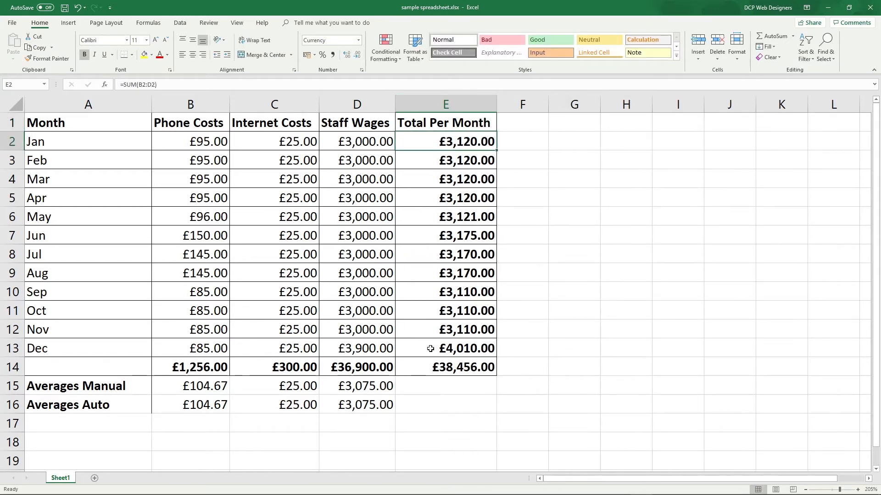
click(446, 367)
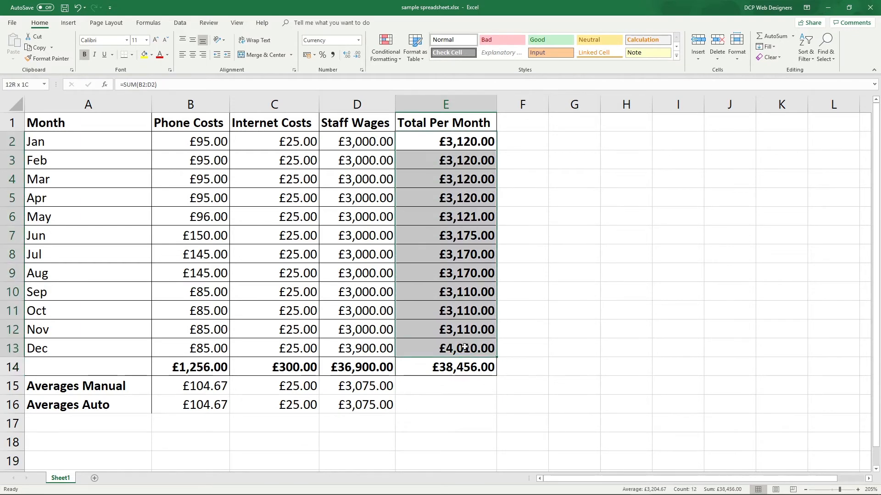
click(446, 142)
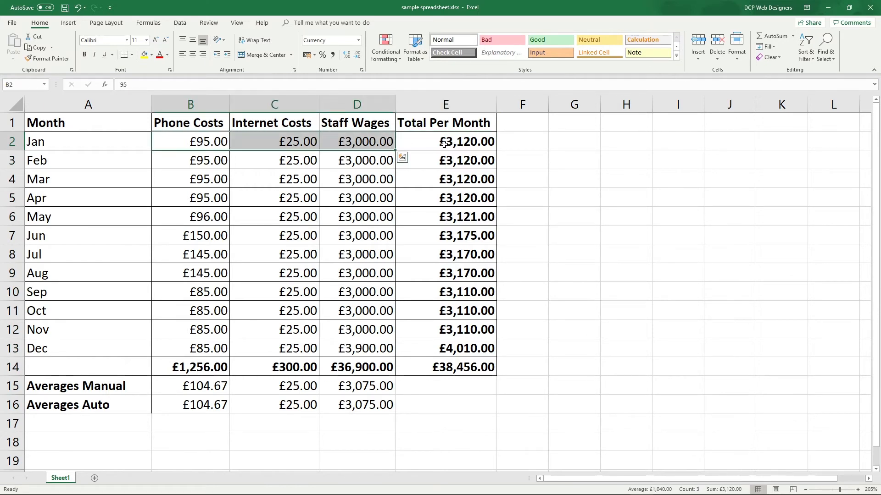
click(445, 141)
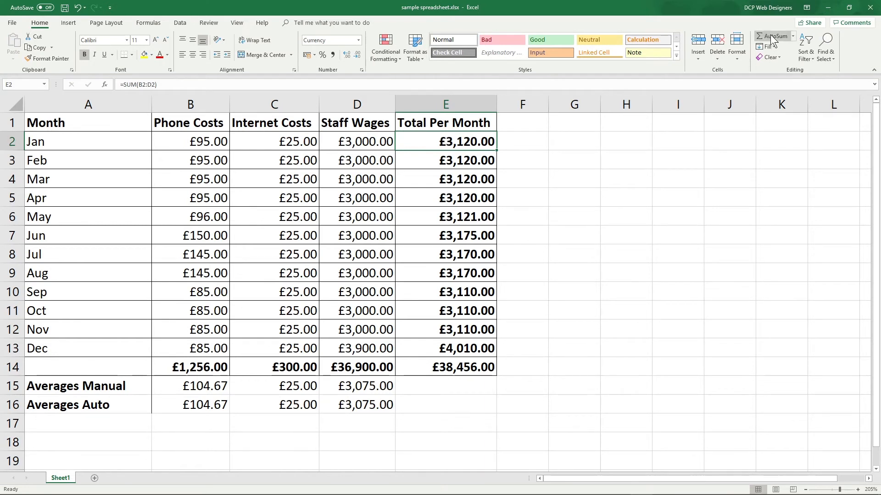
click(446, 367)
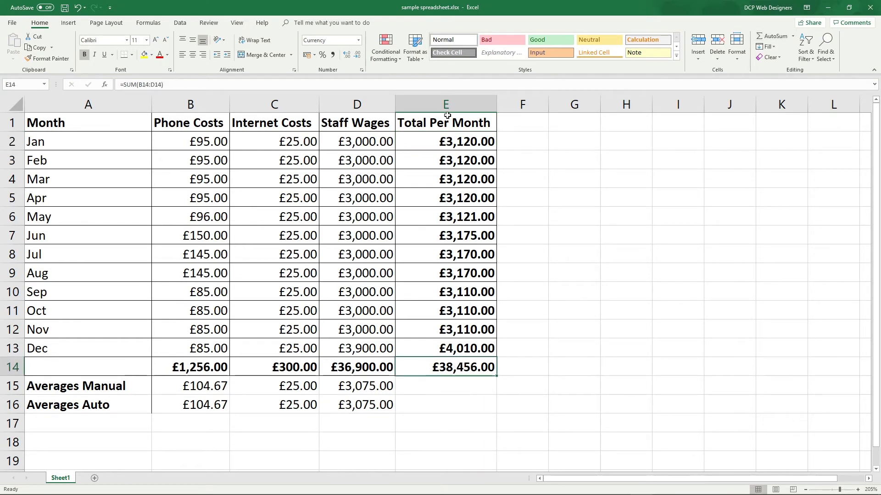
mouse_move(460, 367)
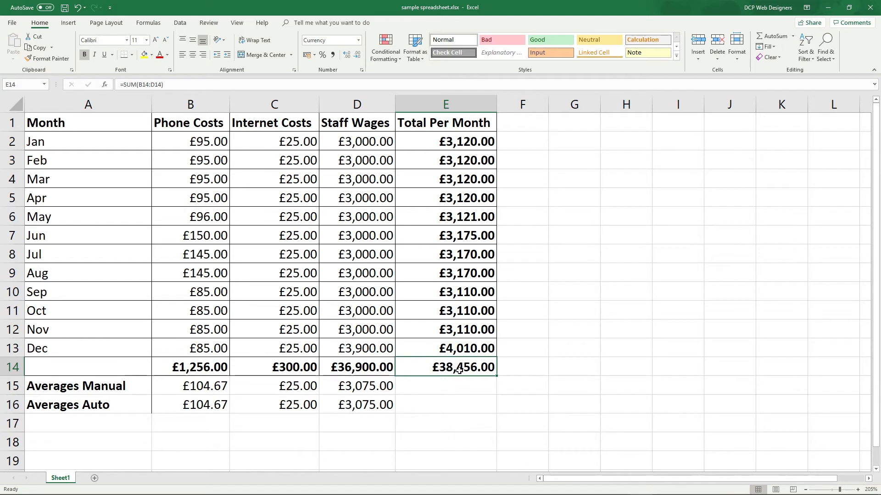
Step: Enter =E14/12 in E15 for a £3,204.67 Total Per Month manual average, then bring up Calculator
click(445, 386)
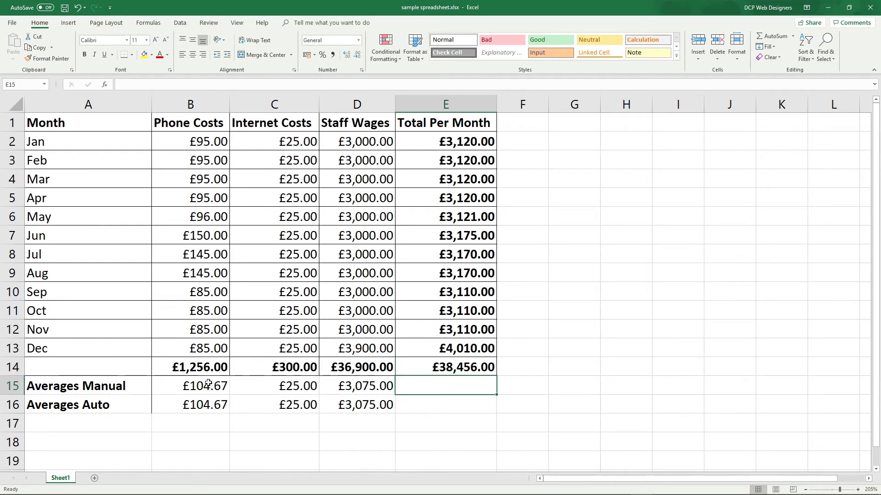
click(356, 386)
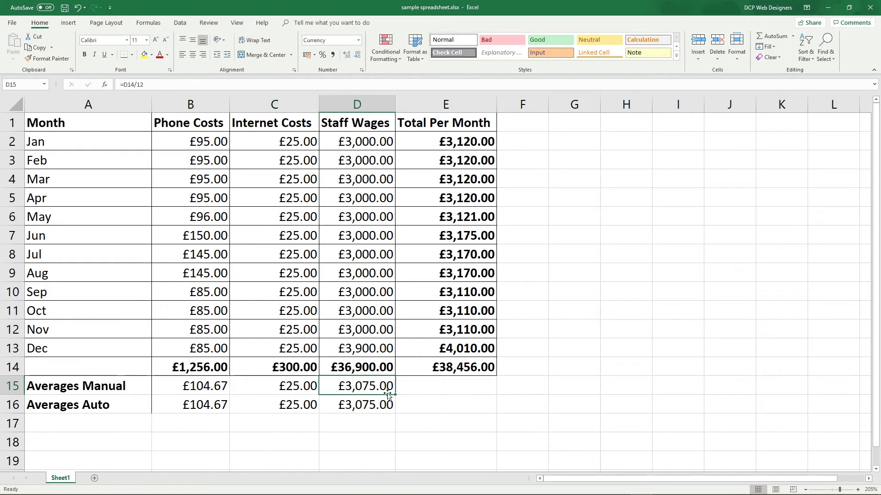
mouse_move(401, 393)
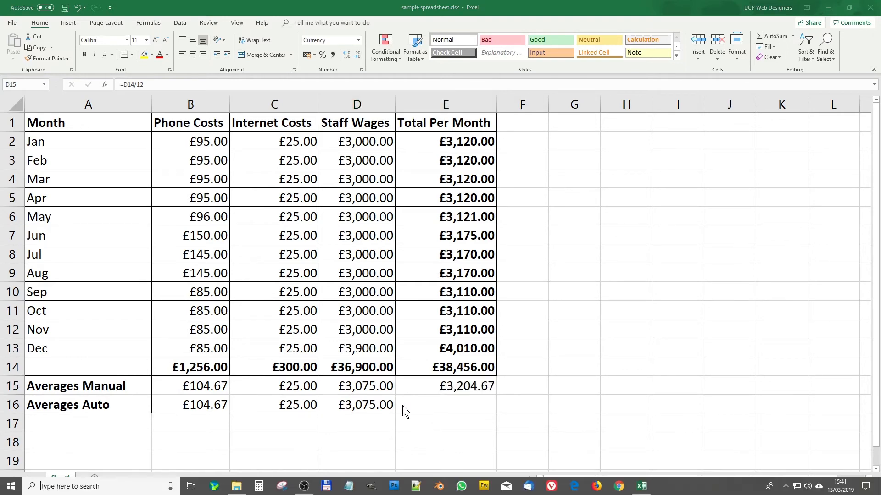
click(259, 487)
text(38,456)
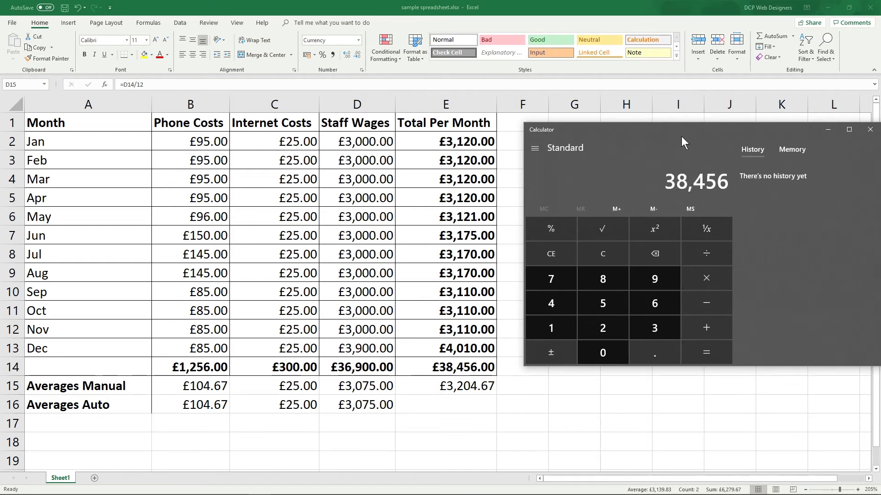
Step: Confirm 38456 ÷ 12 = 3,204.666666666667 in Calculator and close it
click(705, 352)
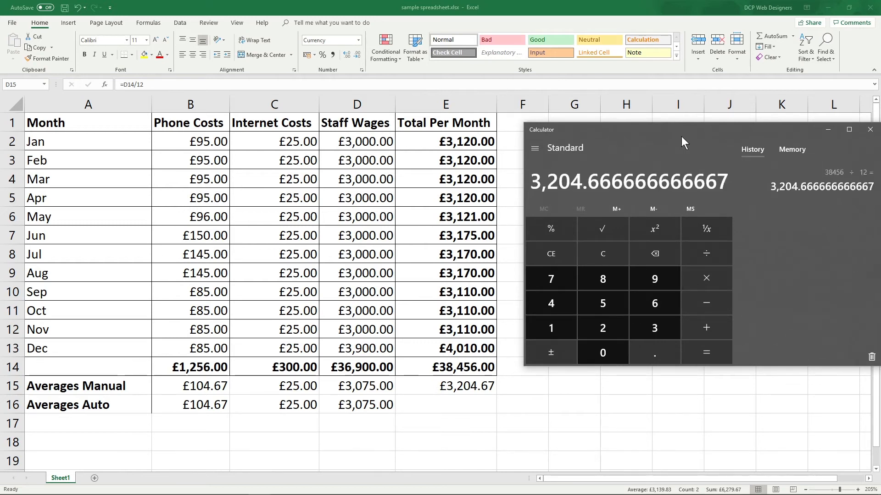
mouse_move(593, 194)
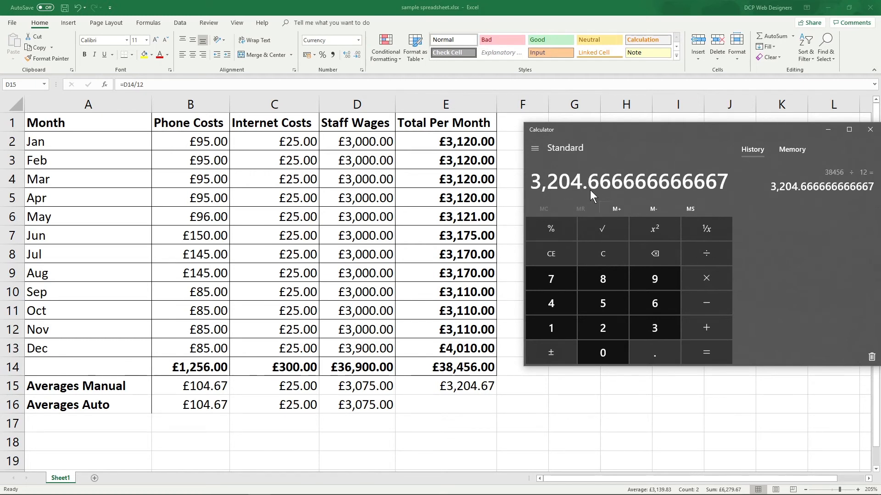
mouse_move(448, 376)
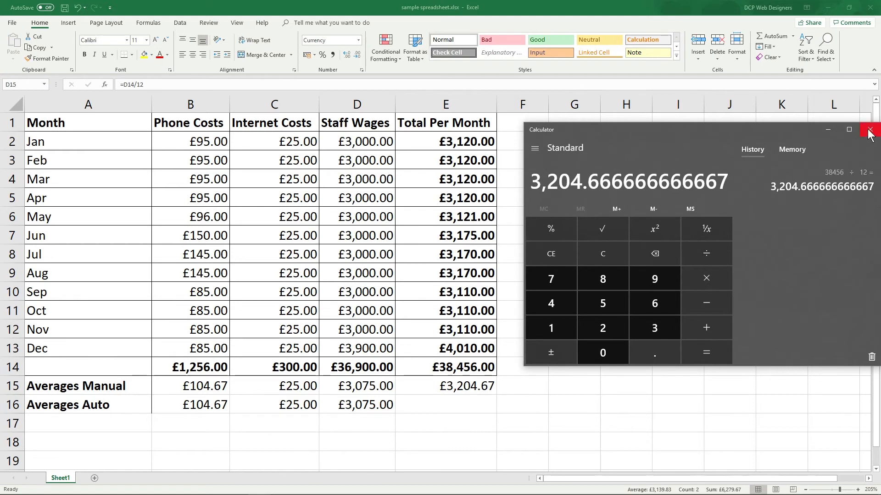
click(870, 130)
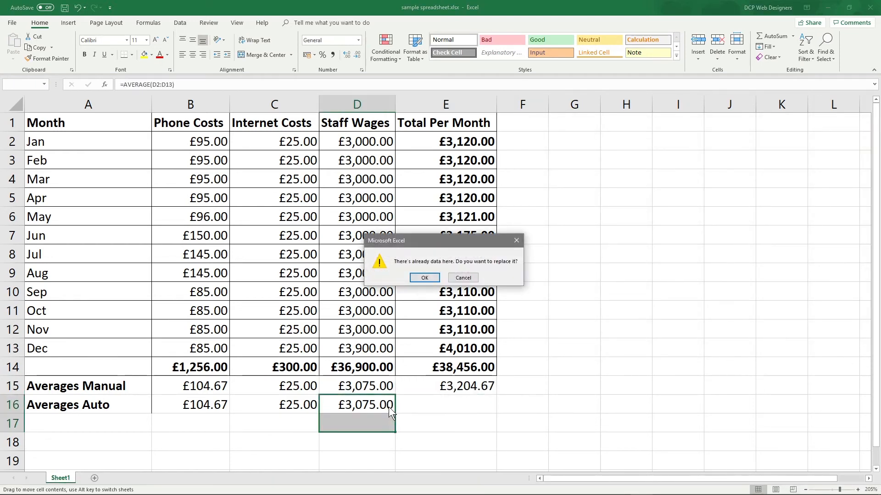
Step: Cancel the replace-data prompt and copy the AVERAGE formula into E16 for £3,204.67
click(424, 277)
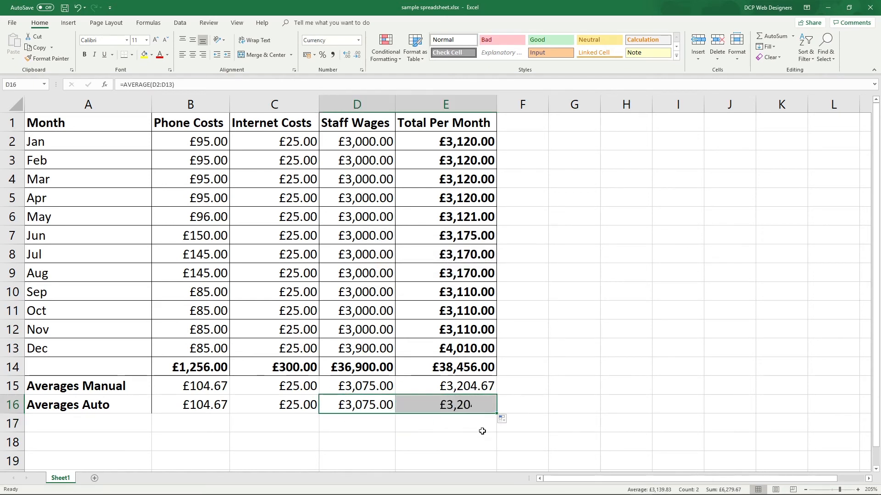
click(445, 442)
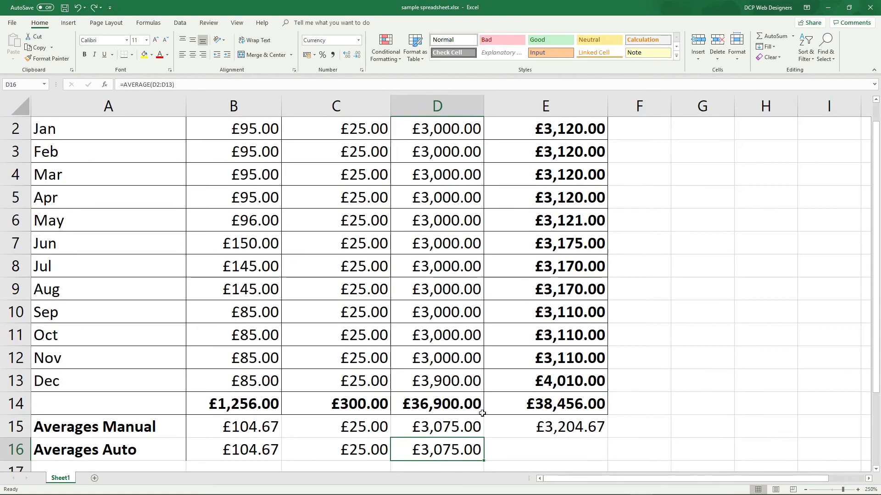
scroll(down, 3)
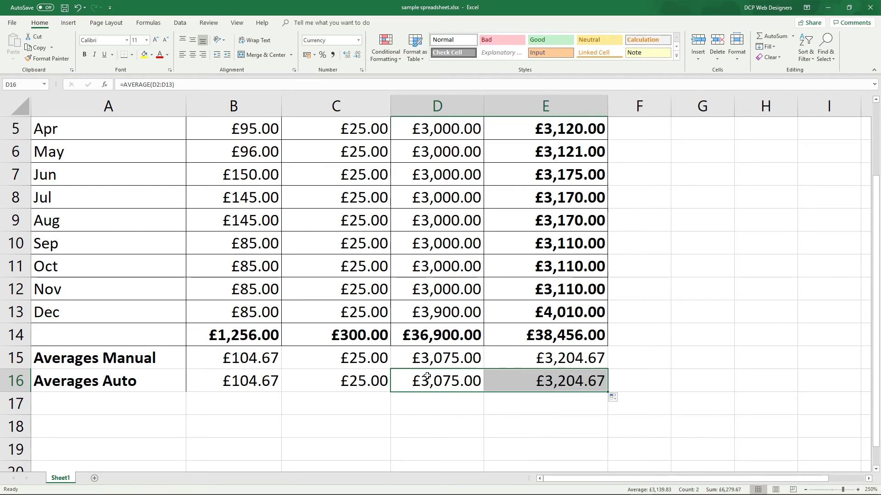
mouse_move(513, 394)
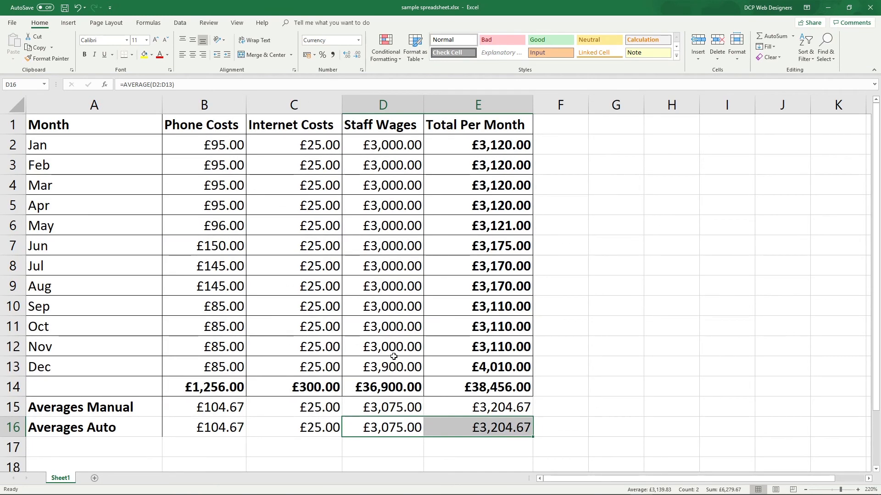
mouse_move(133, 403)
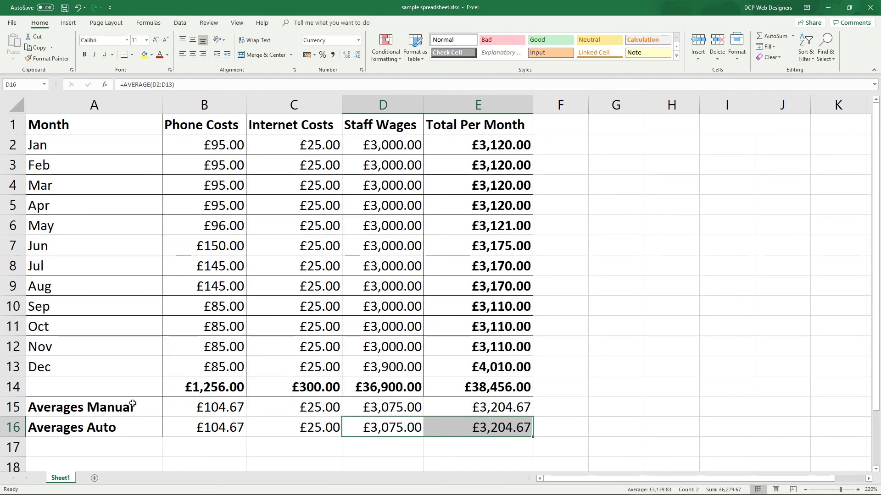
Step: Review the Averages Manual and Auto rows, then save and close the finished workbook
click(95, 407)
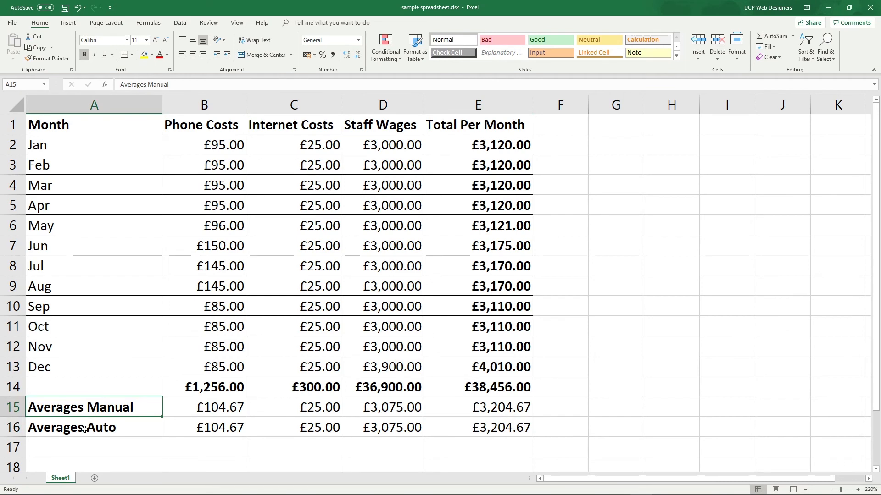
click(71, 427)
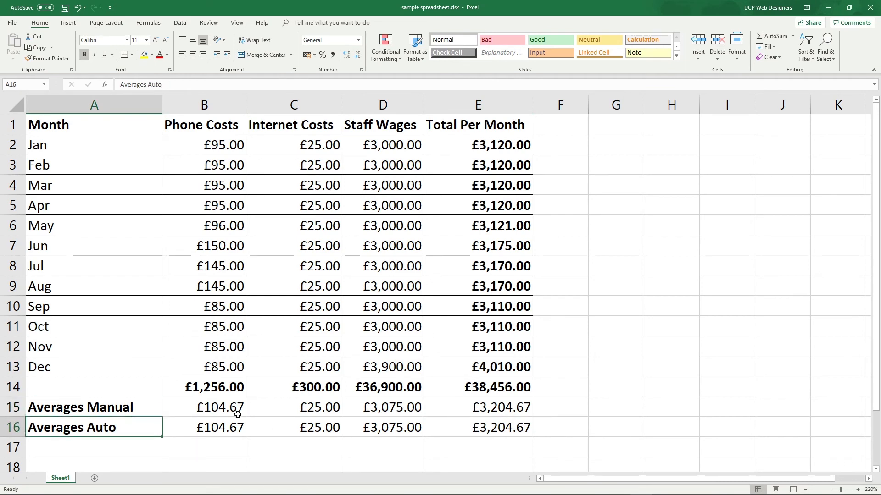
mouse_move(215, 435)
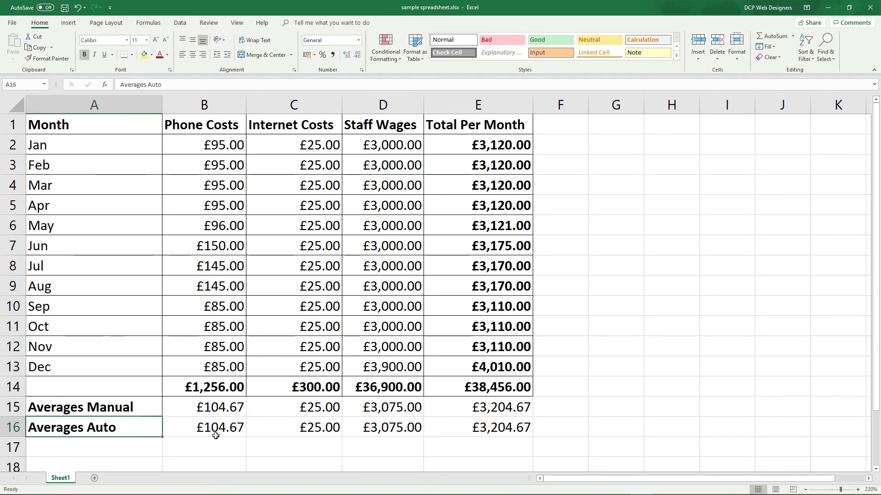
click(204, 426)
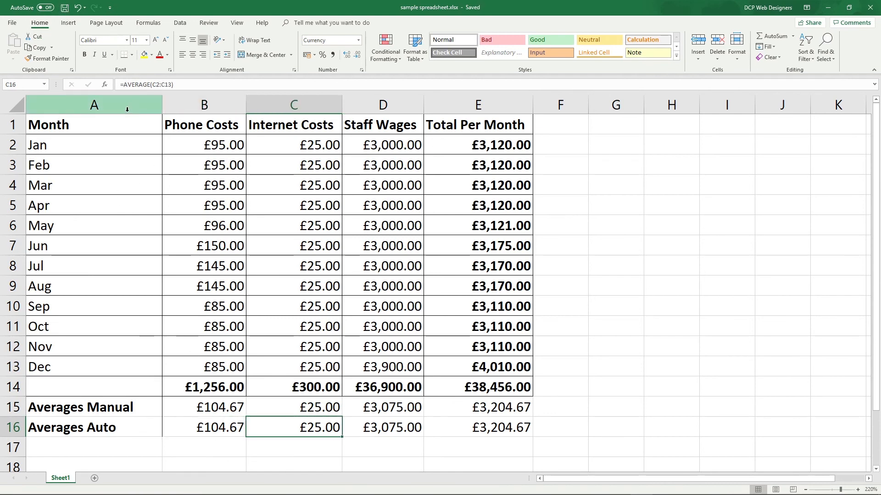
mouse_move(396, 307)
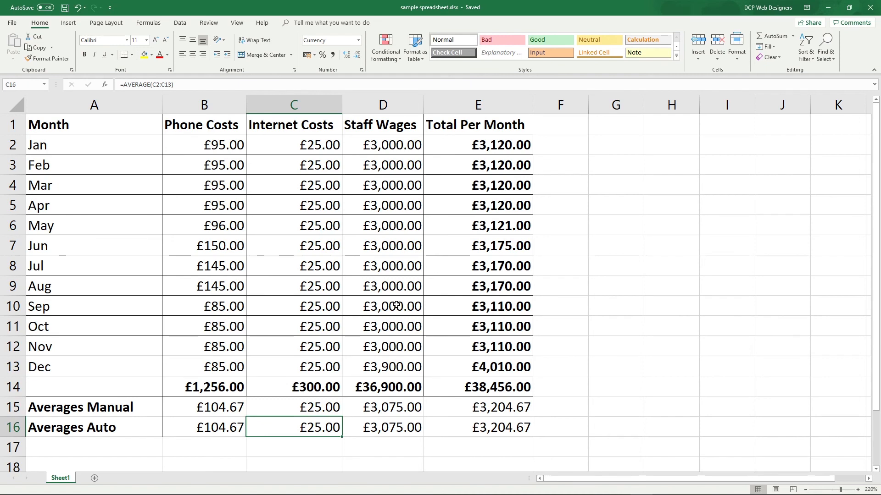
mouse_move(266, 240)
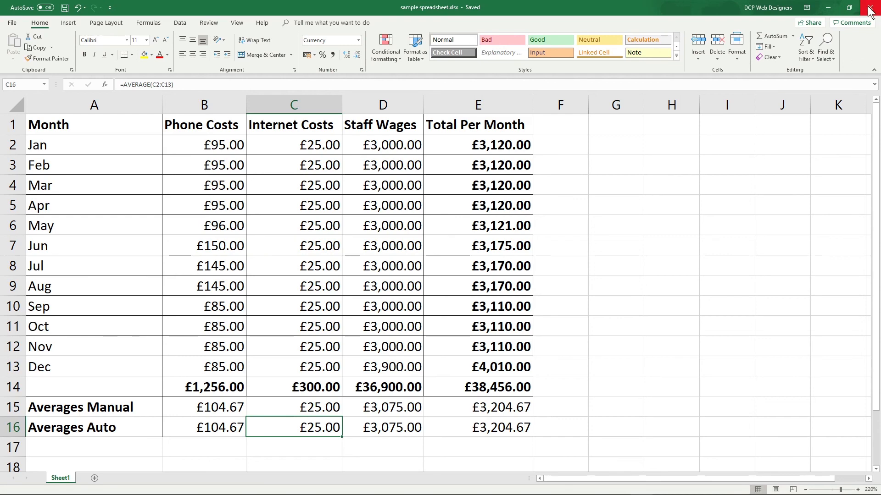
click(869, 8)
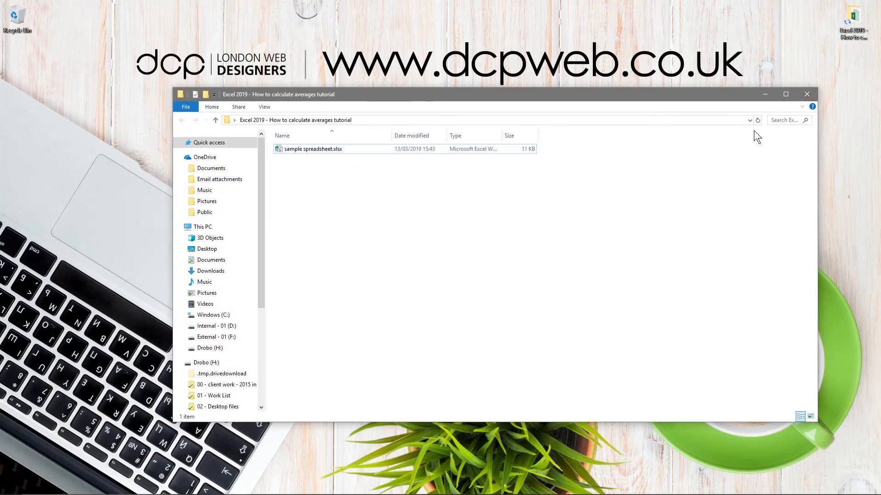